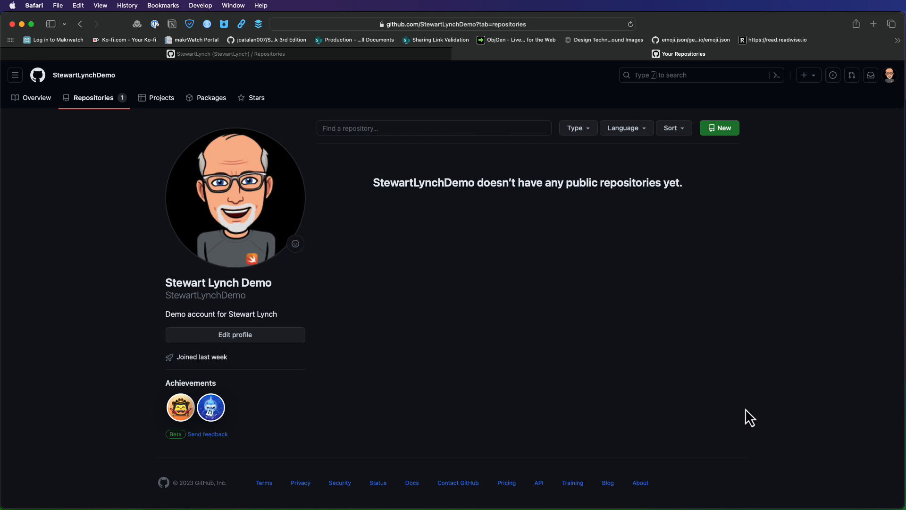
mouse_move(791, 345)
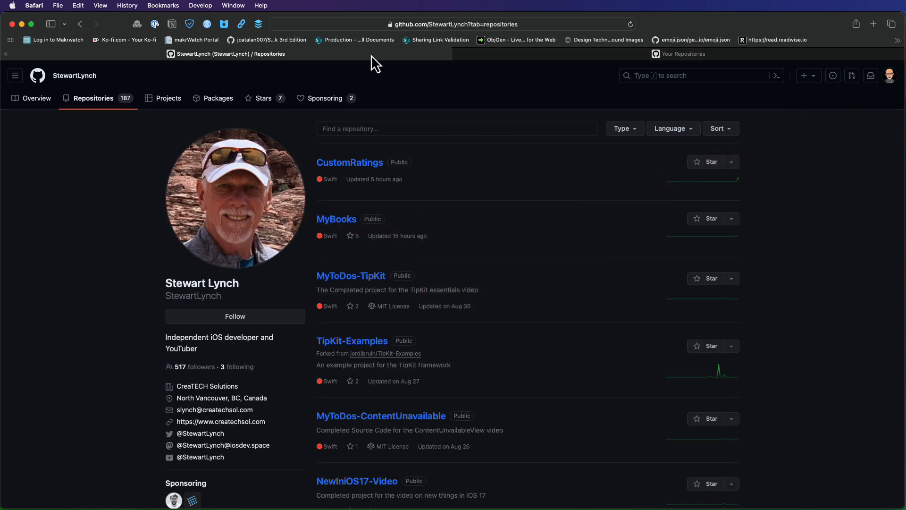
mouse_move(361, 182)
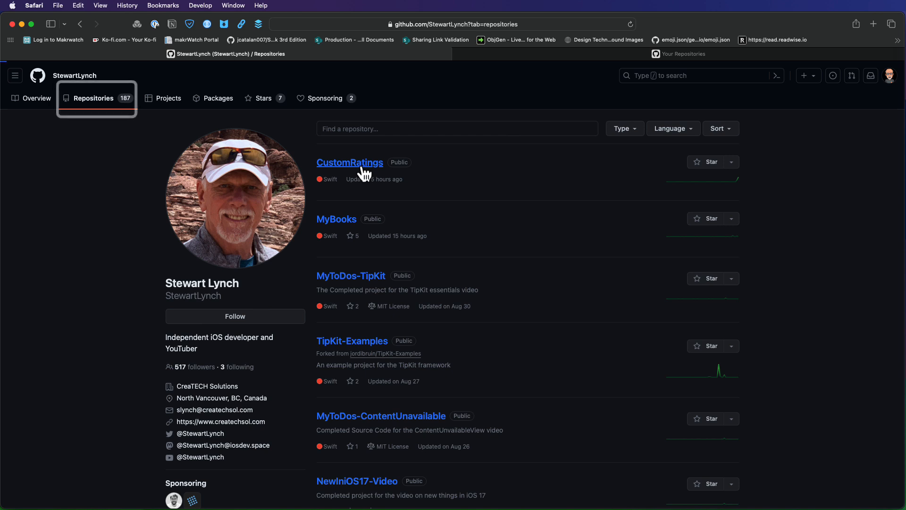
Step: Open the CustomRatings repository at the top of the other developer's repositories list
left_click(350, 162)
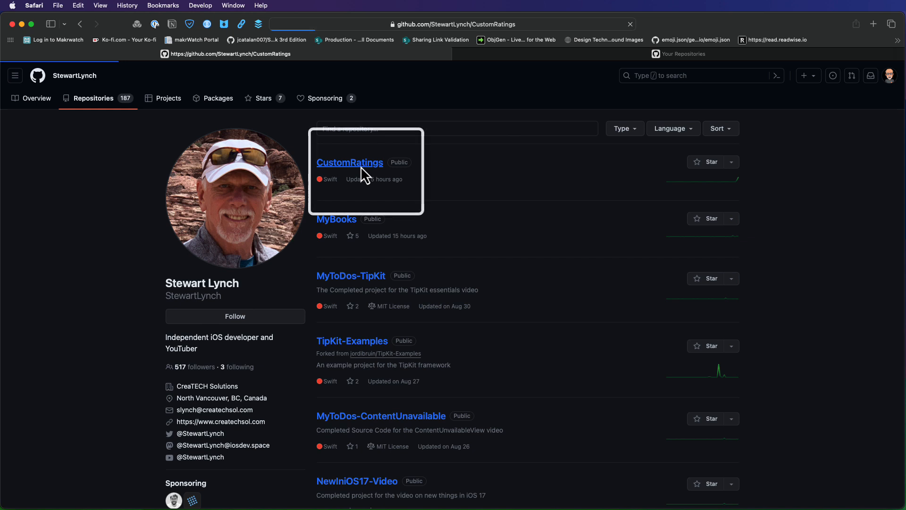
Step: Submit a 'Feature Request' issue on CustomRatings asking to use your own image assets
left_click(349, 162)
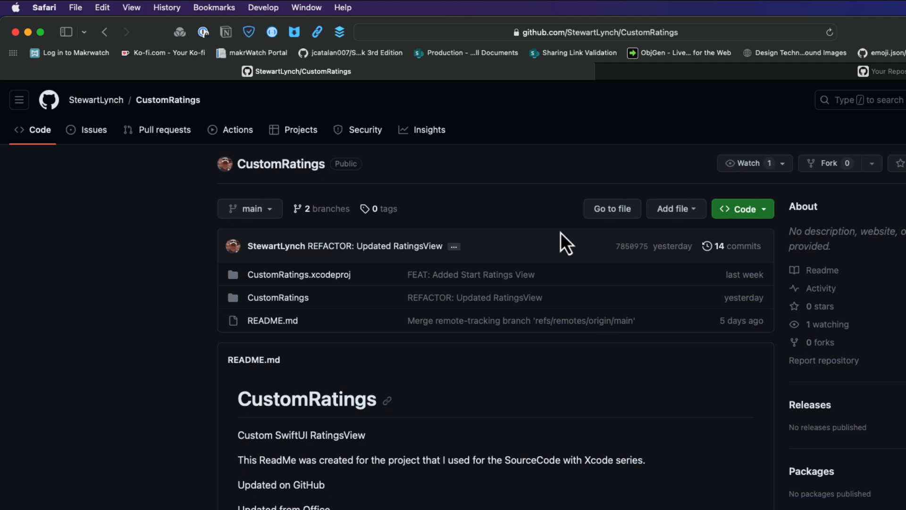
left_click(94, 128)
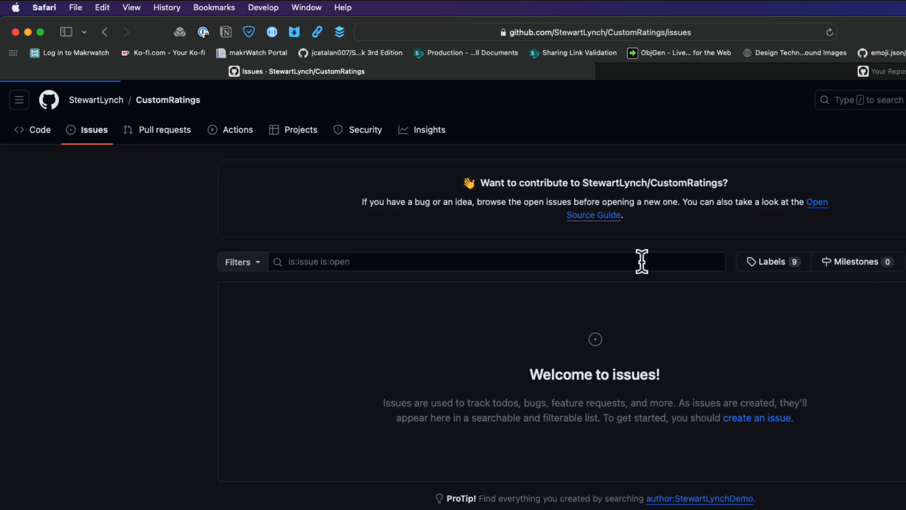
type("F")
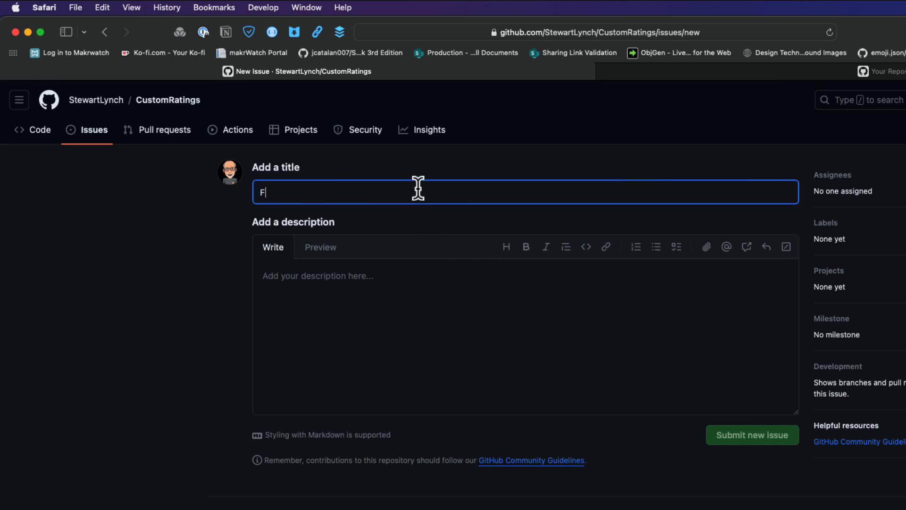
type("eature Request")
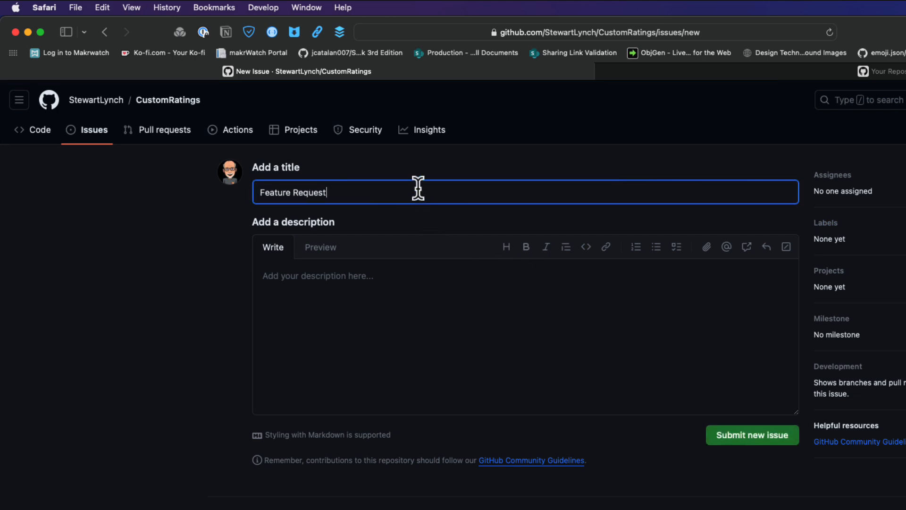
type("Please")
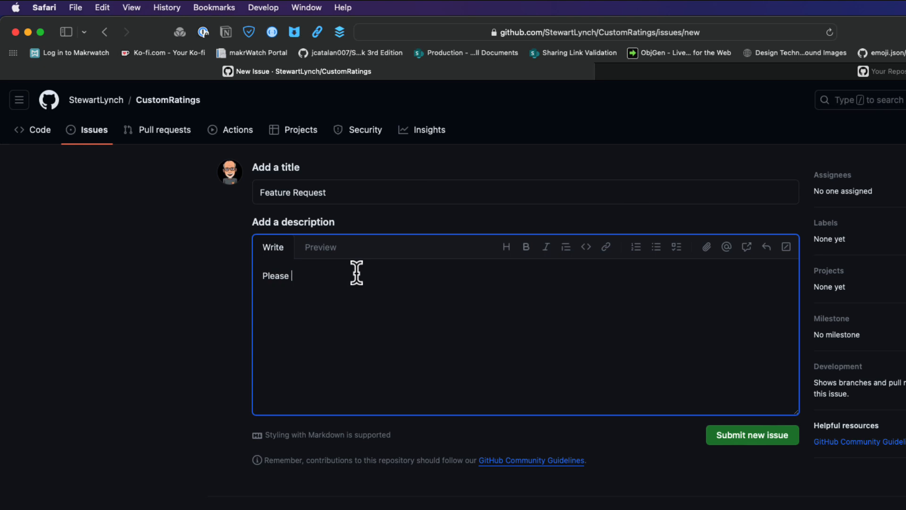
type("add a feature where I can upload and")
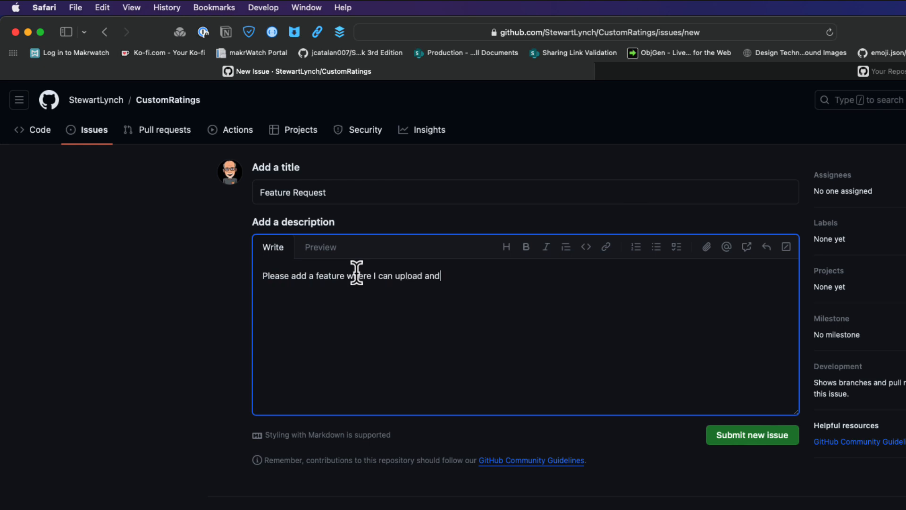
type("use my own image assets.")
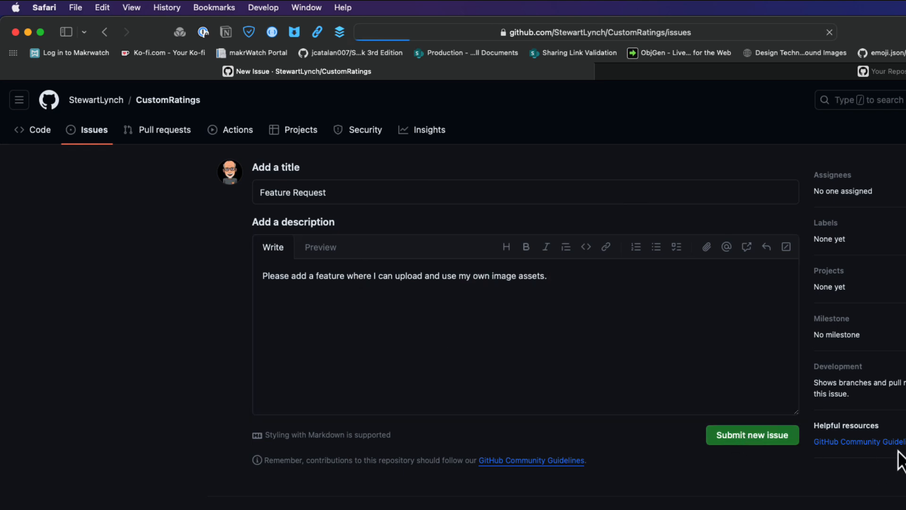
left_click(752, 435)
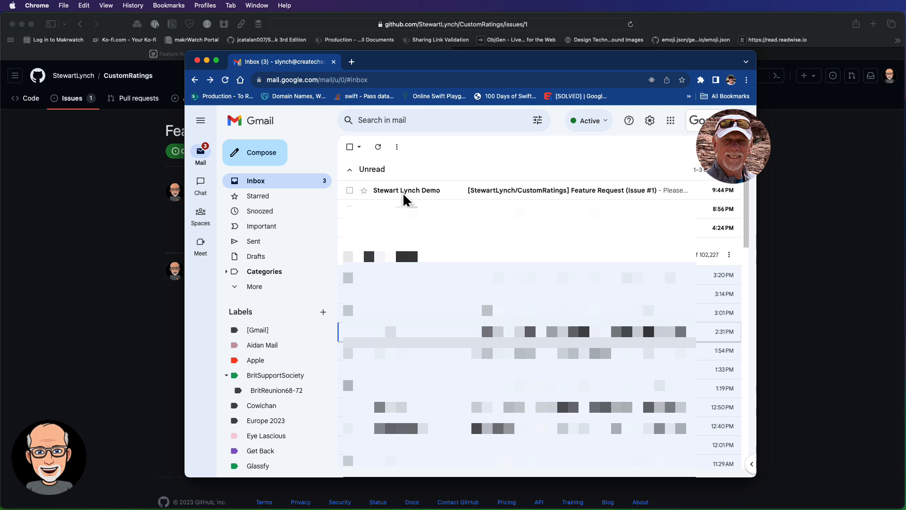
Step: Read the CustomRatings Feature Request issue notification email in Gmail
left_click(407, 190)
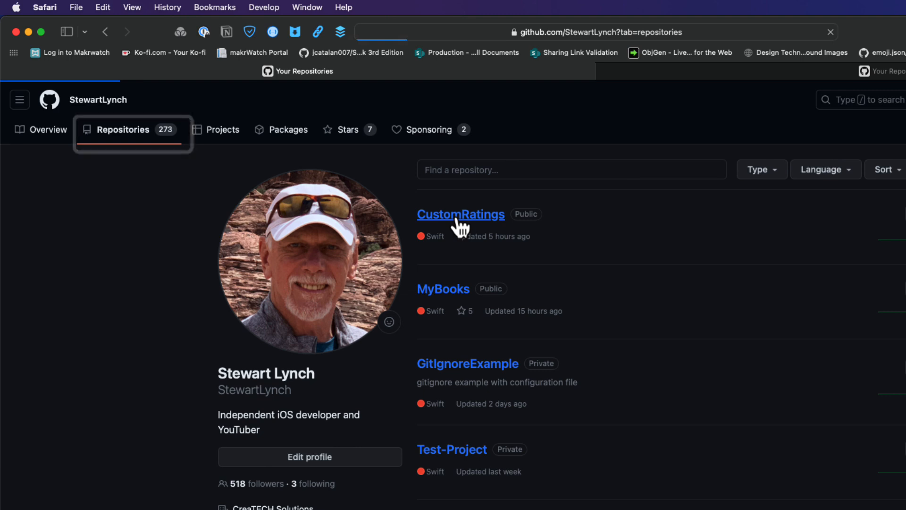
Step: Comment 'Good idea' on the Feature Request issue, suggesting they build it and submit a pull request
left_click(461, 214)
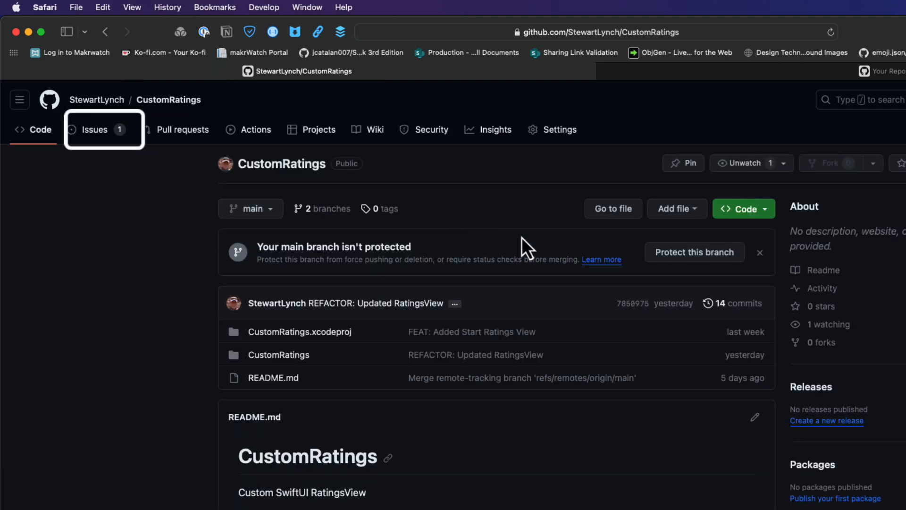
left_click(95, 129)
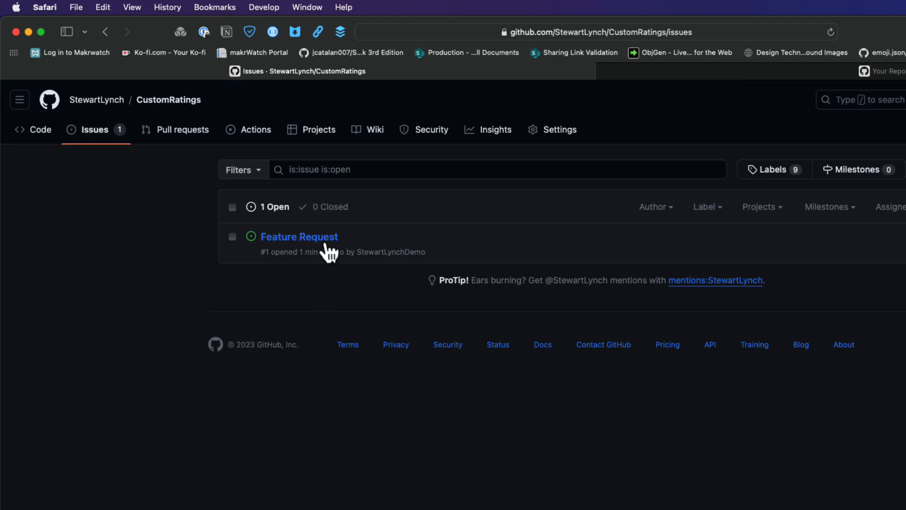
left_click(299, 236)
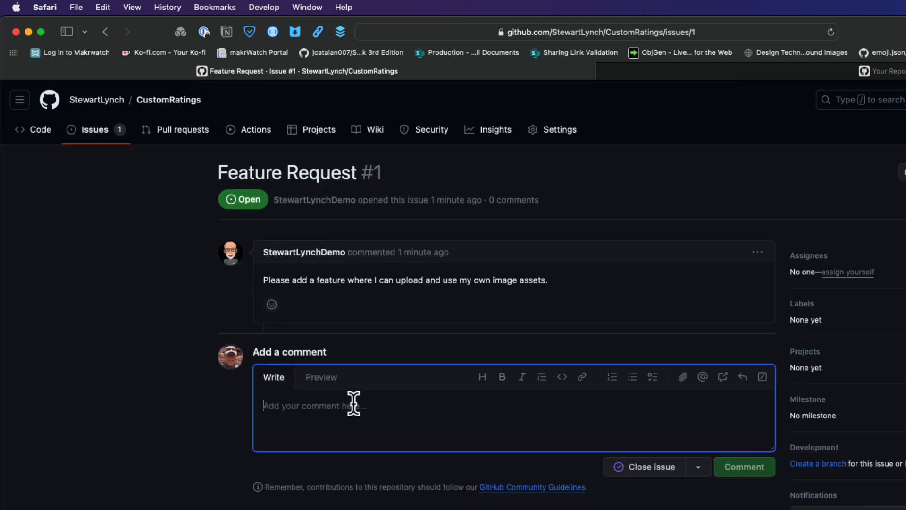
type("Good idea.  Fork the repository a")
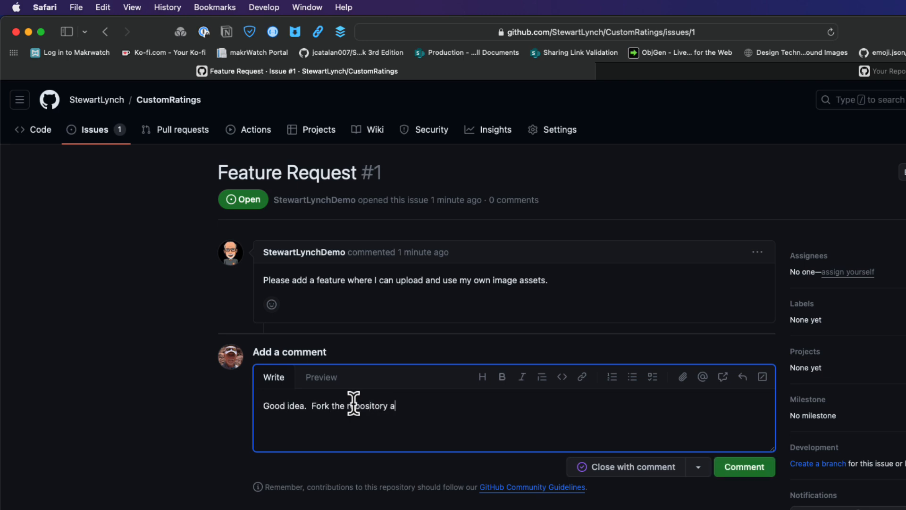
type("nd create it your")
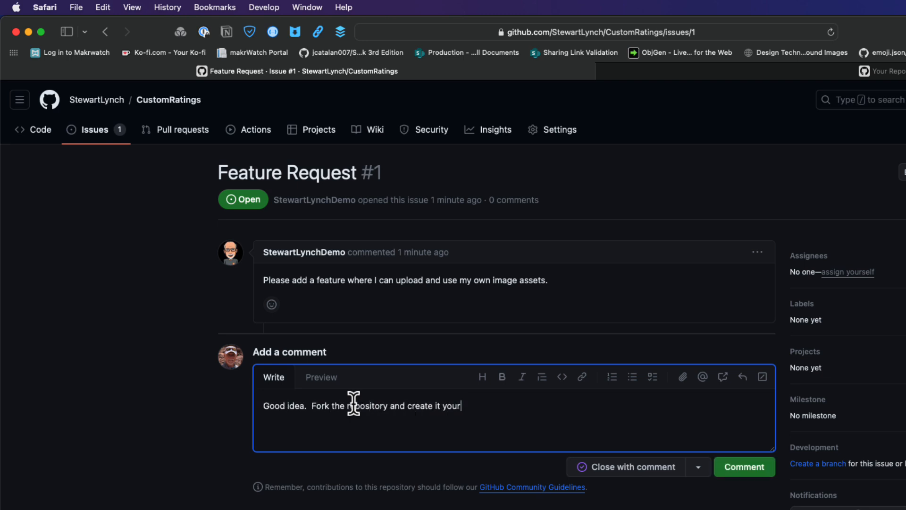
type("self then submit a pull requ")
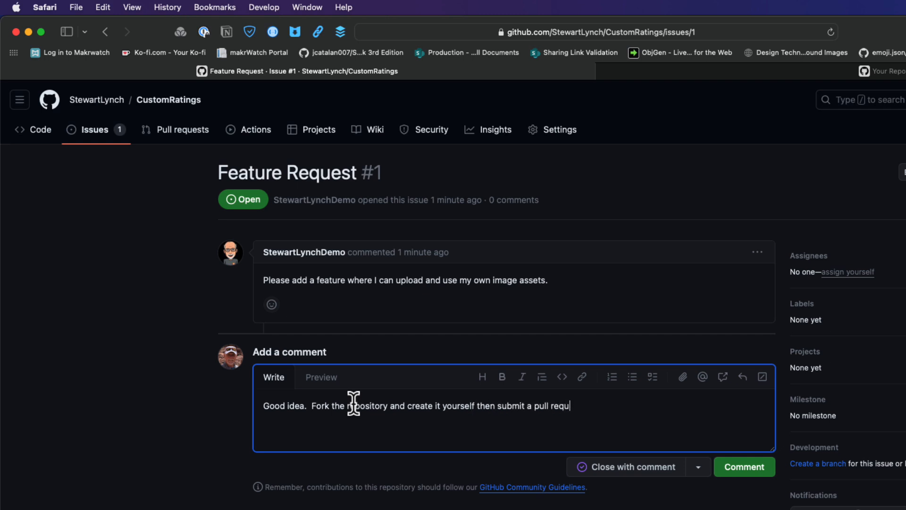
left_click(744, 467)
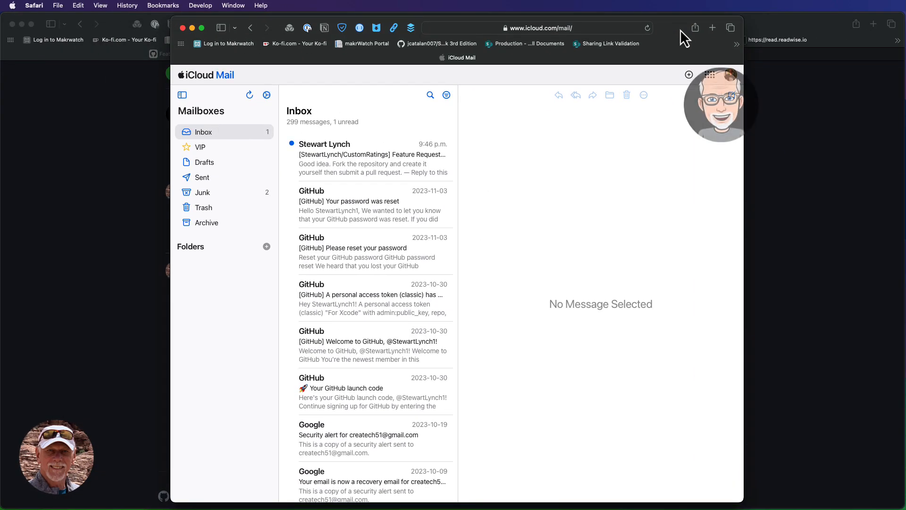
Step: Read the Feature Request reply notification in the iCloud Mail inbox
left_click(370, 162)
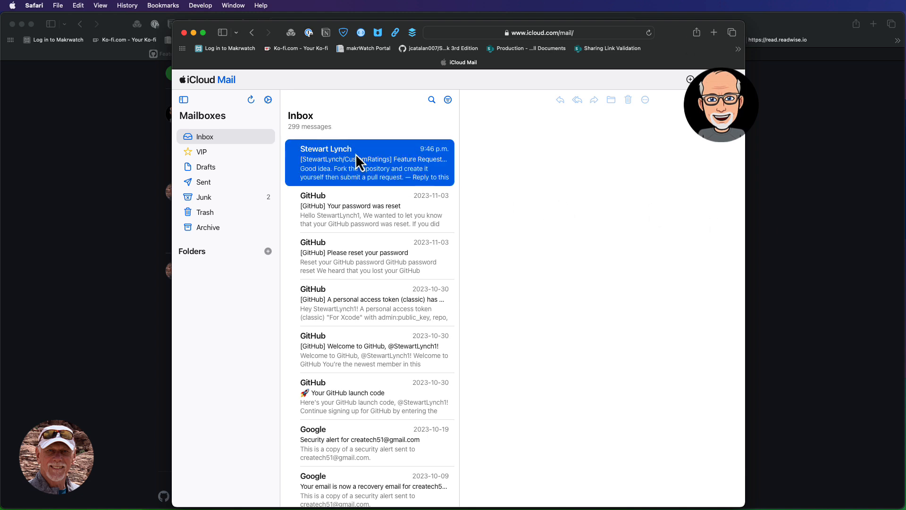
left_click(370, 162)
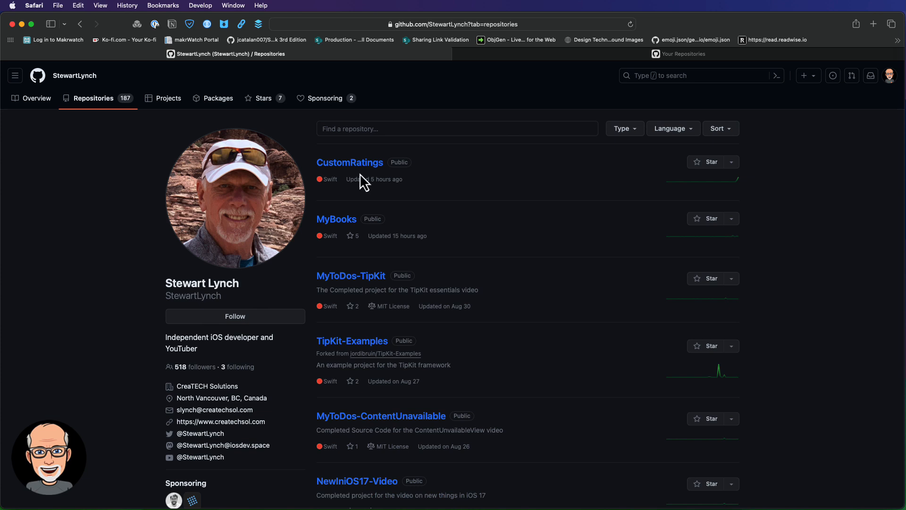
Step: Create a fork of CustomRatings with 'Copy the main branch only' unchecked
left_click(350, 163)
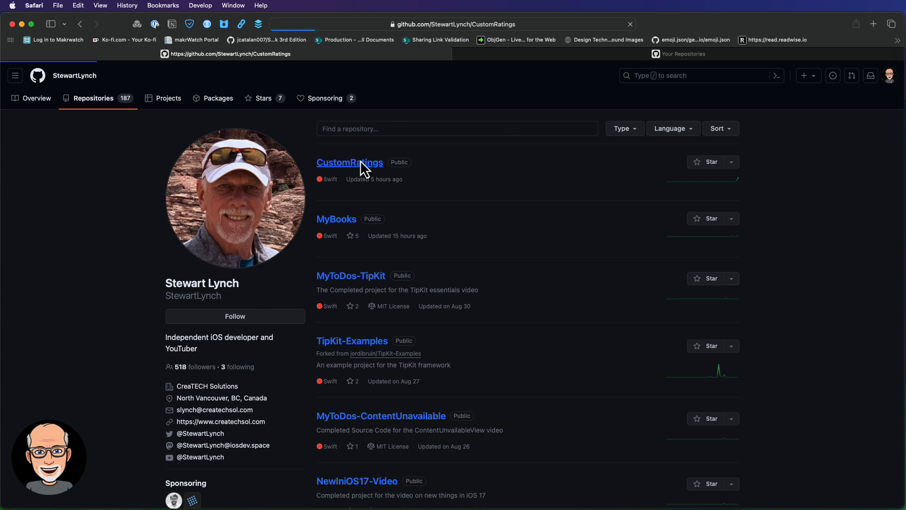
left_click(349, 162)
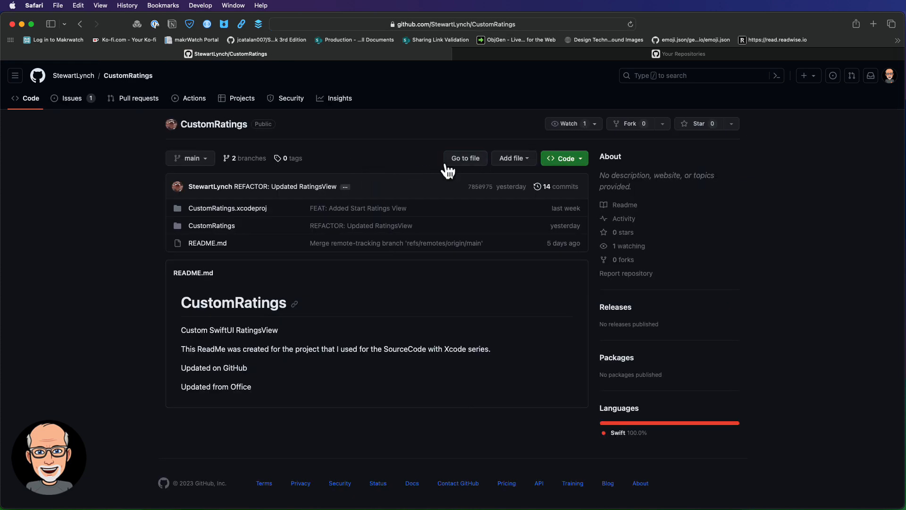
mouse_move(629, 123)
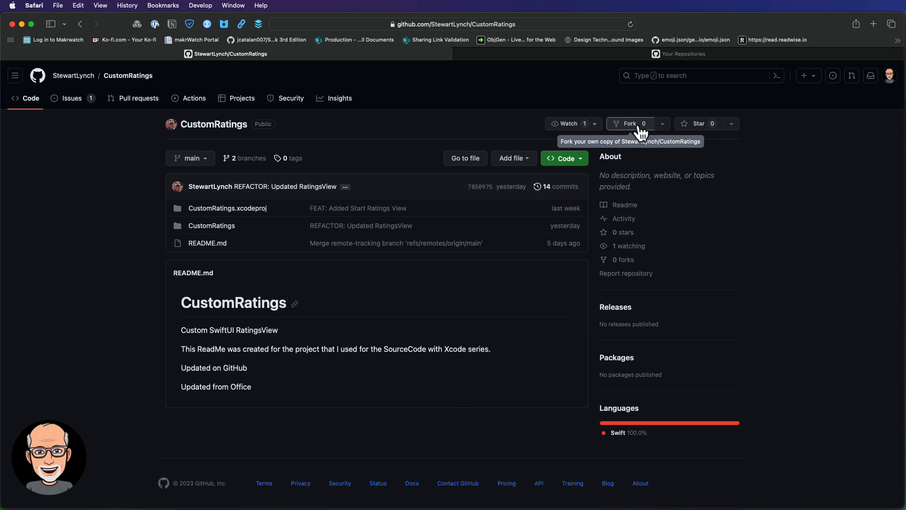
mouse_move(635, 131)
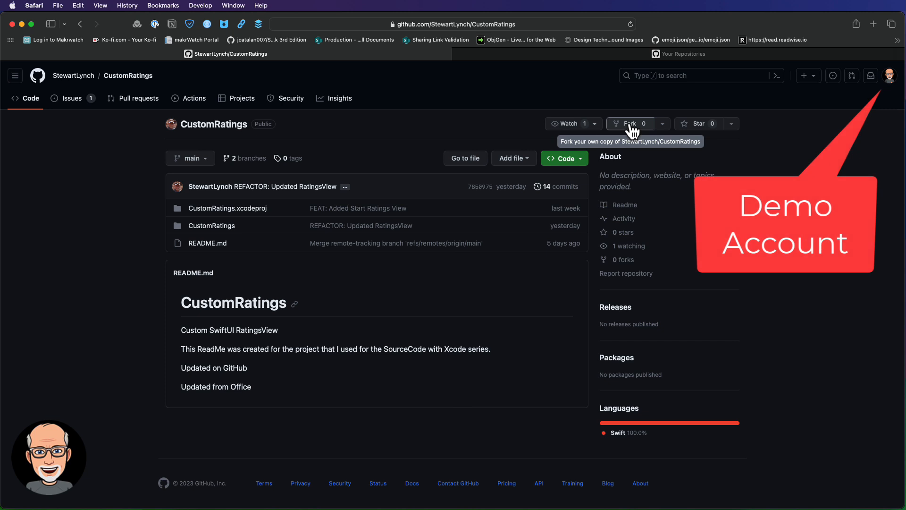
left_click(629, 123)
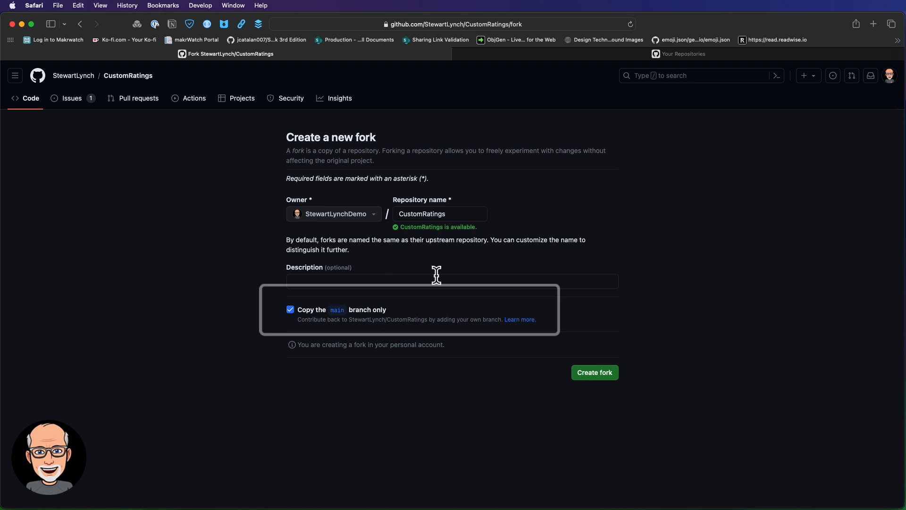
left_click(291, 309)
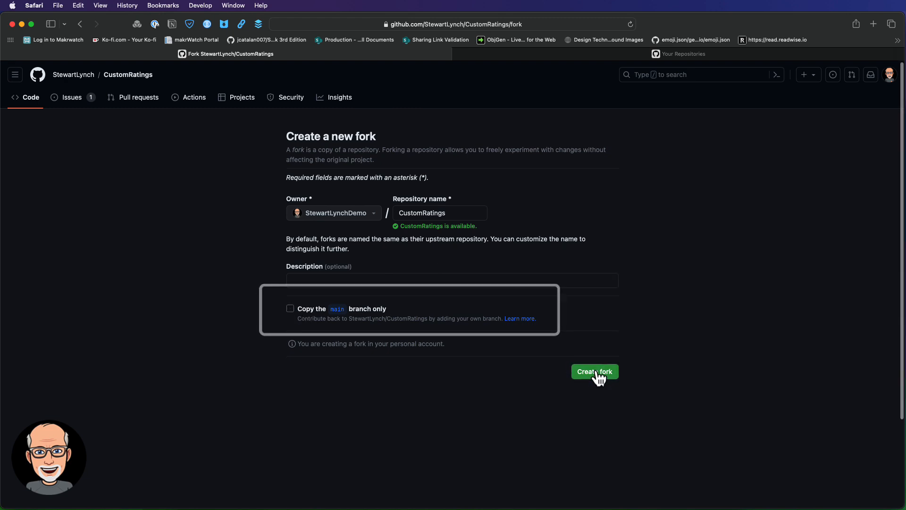
left_click(595, 372)
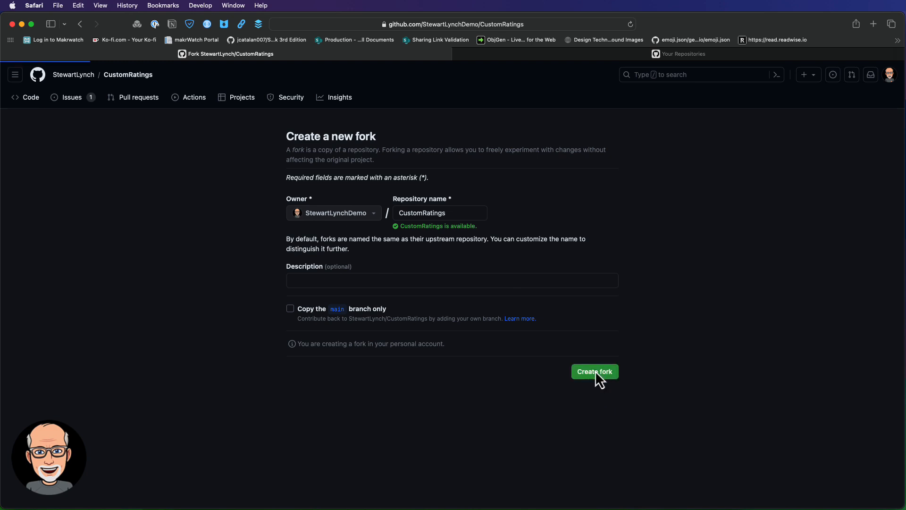
left_click(594, 372)
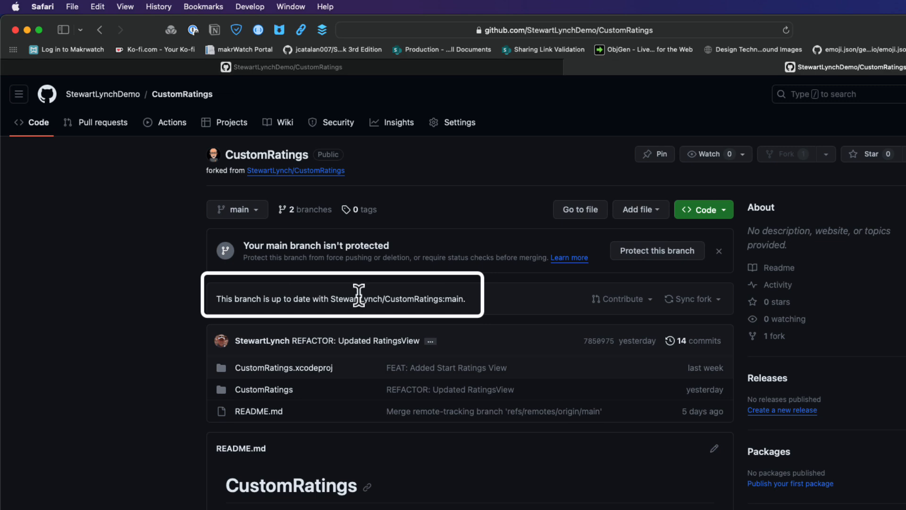
Step: Switch the fork to the Development branch and copy its HTTPS clone URL
left_click(237, 209)
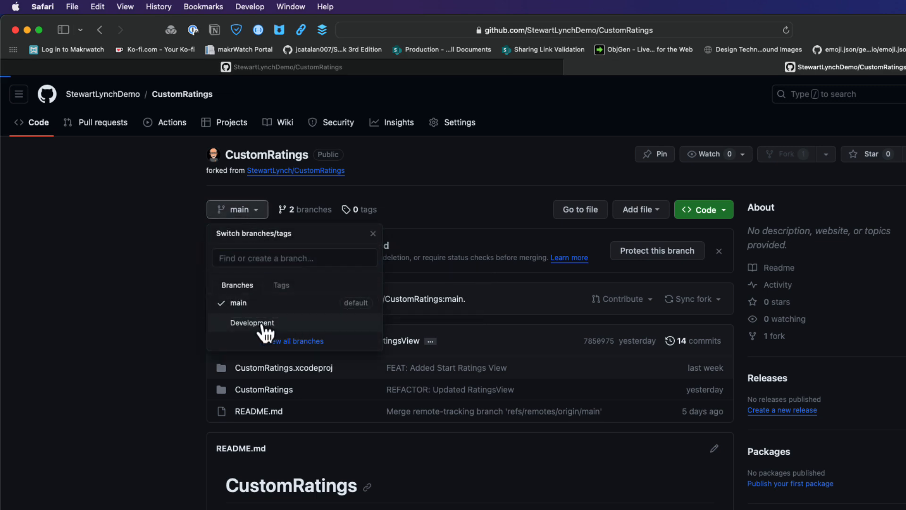
left_click(251, 322)
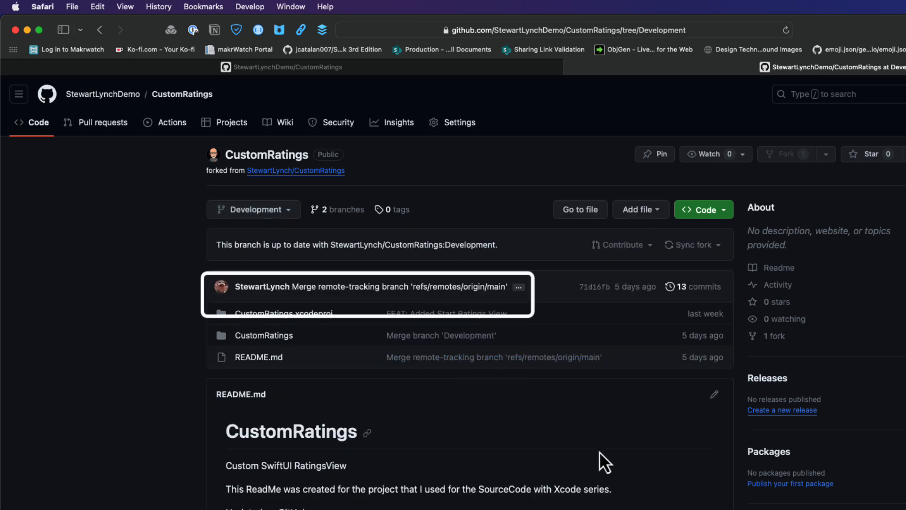
mouse_move(703, 209)
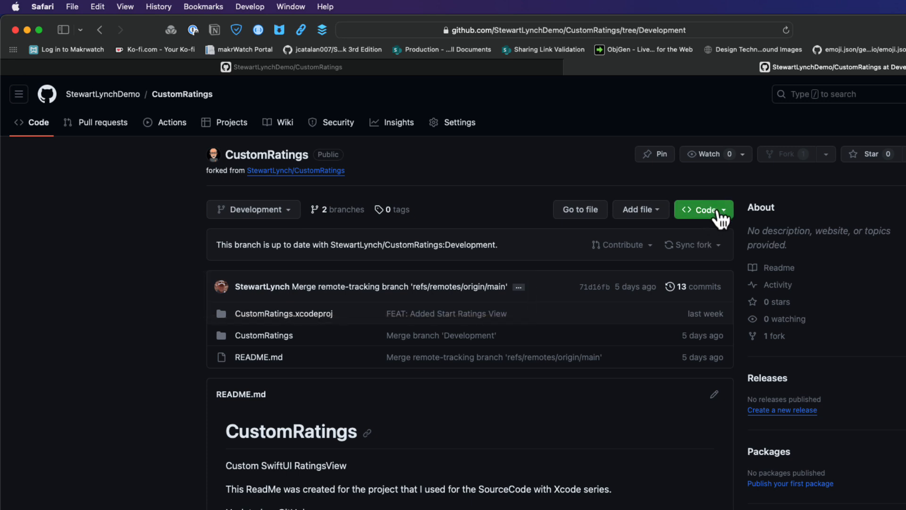
left_click(700, 209)
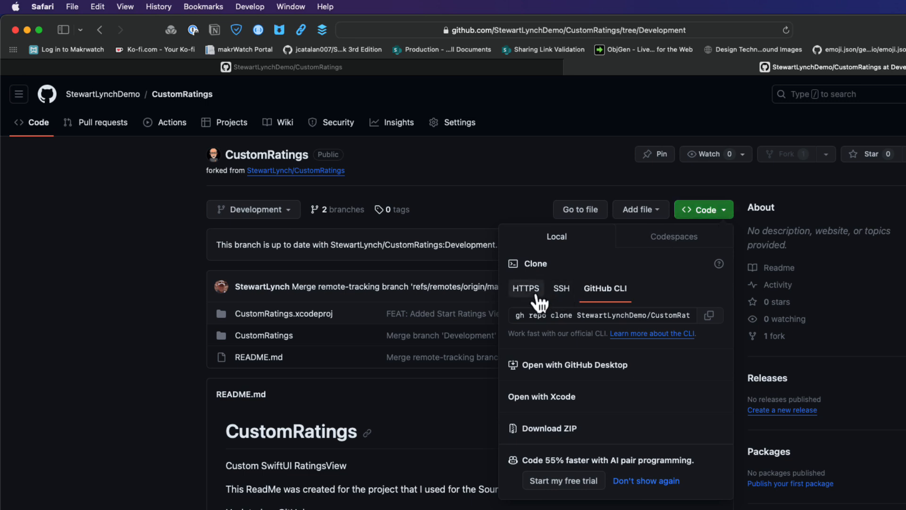
left_click(525, 289)
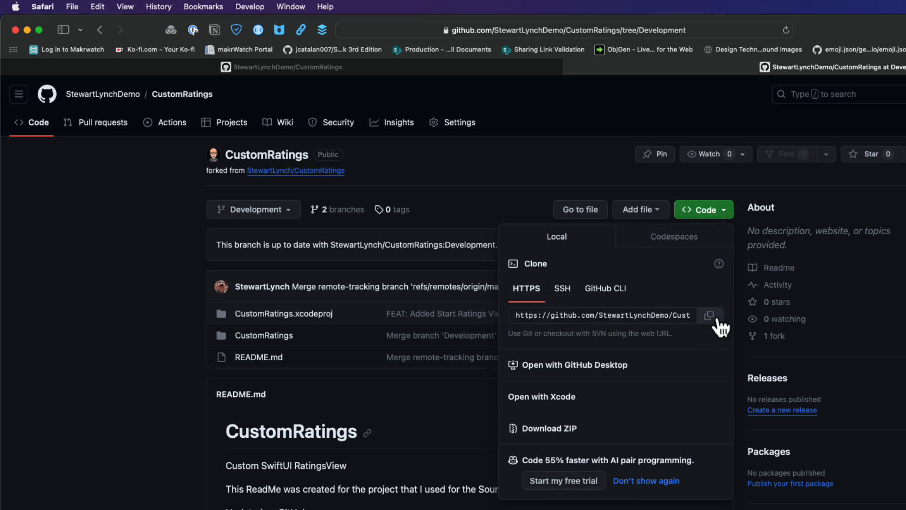
left_click(710, 315)
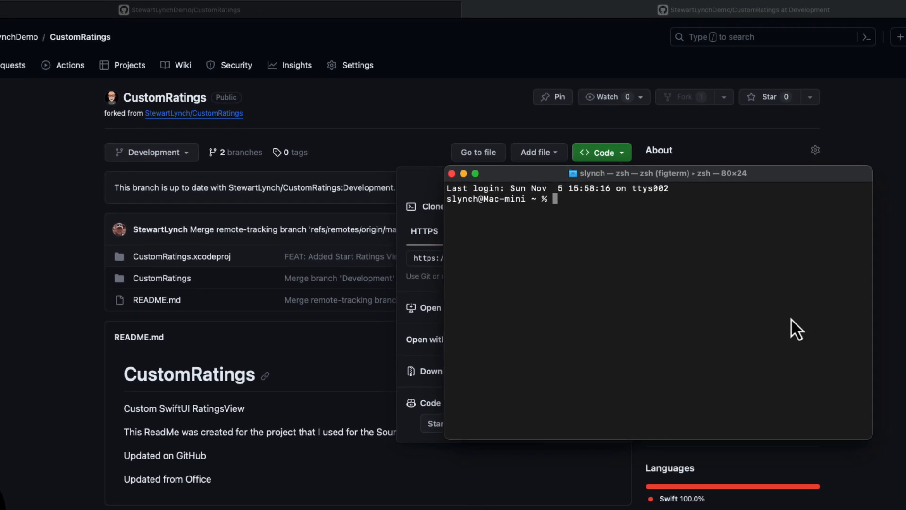
type("cd Desktop/")
type("Git clo")
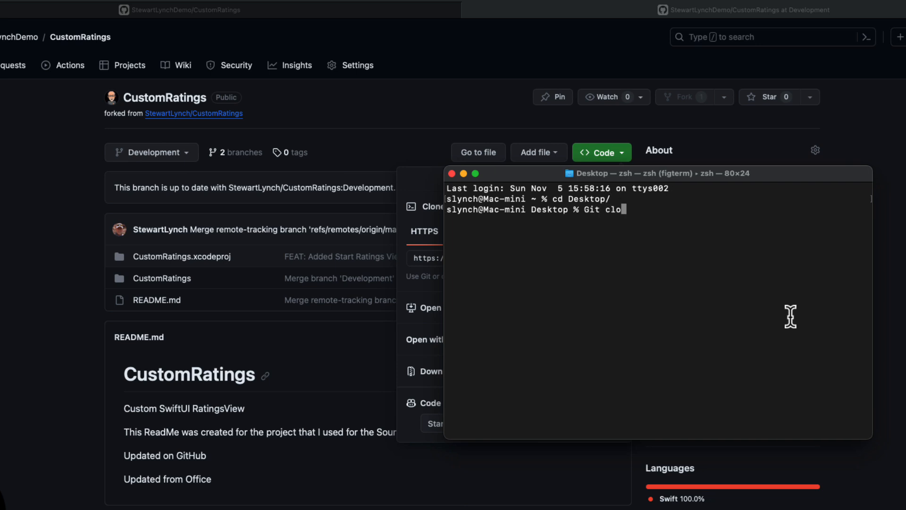
type("https://github.com/StewartLynchDemo/CustomRatings.git")
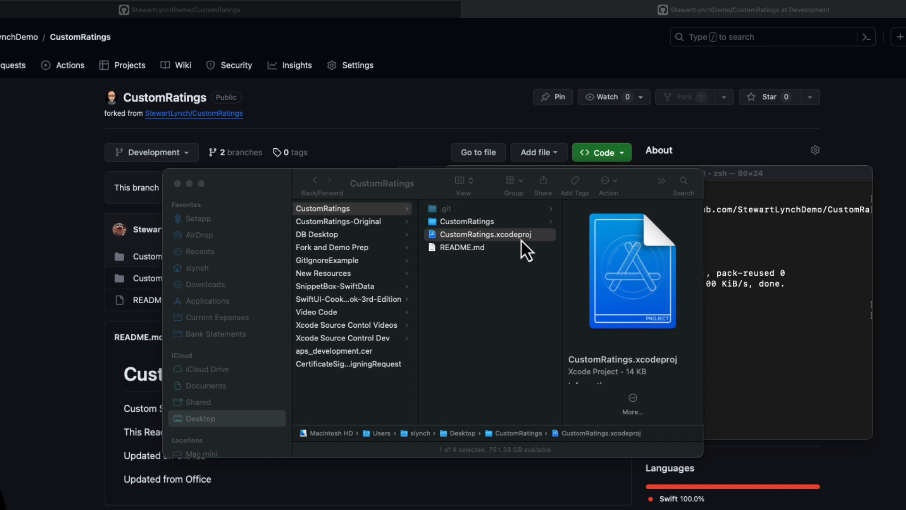
Step: Open the cloned CustomRatings.xcodeproj and check out the remote origin Development branch
double_click(490, 234)
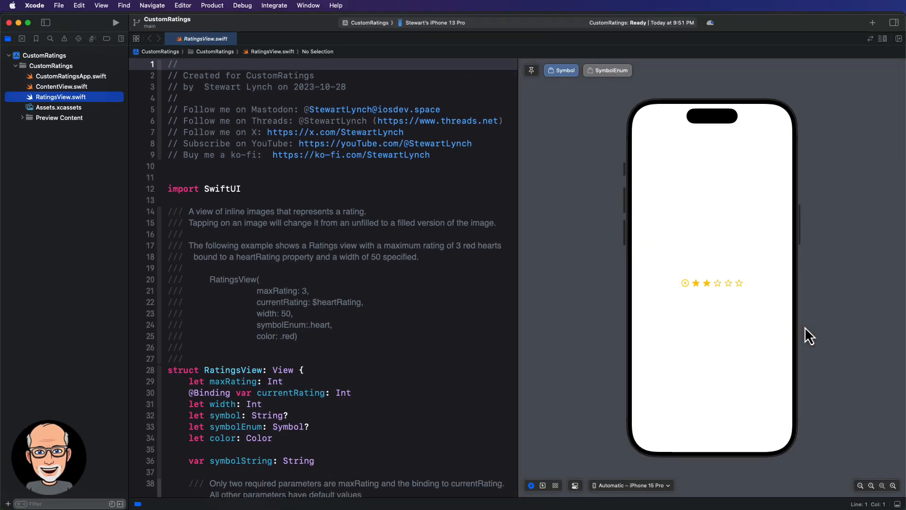
left_click(23, 39)
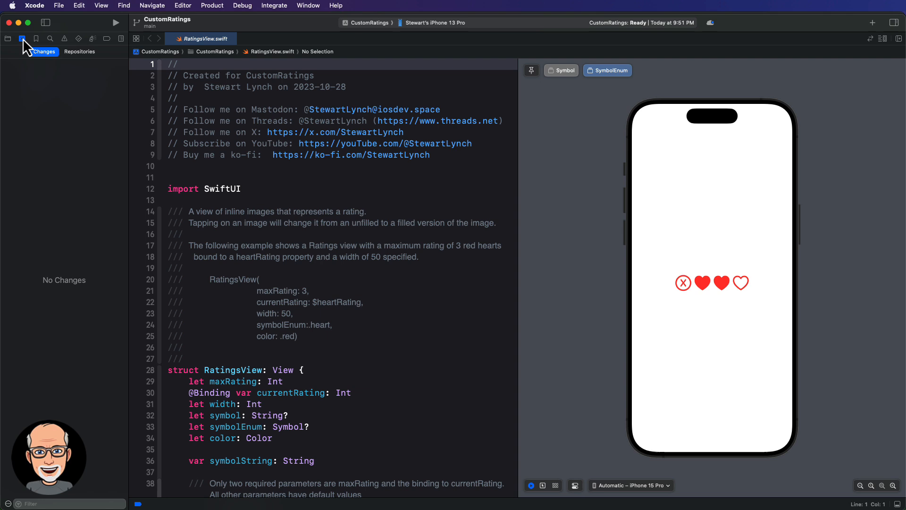
left_click(80, 51)
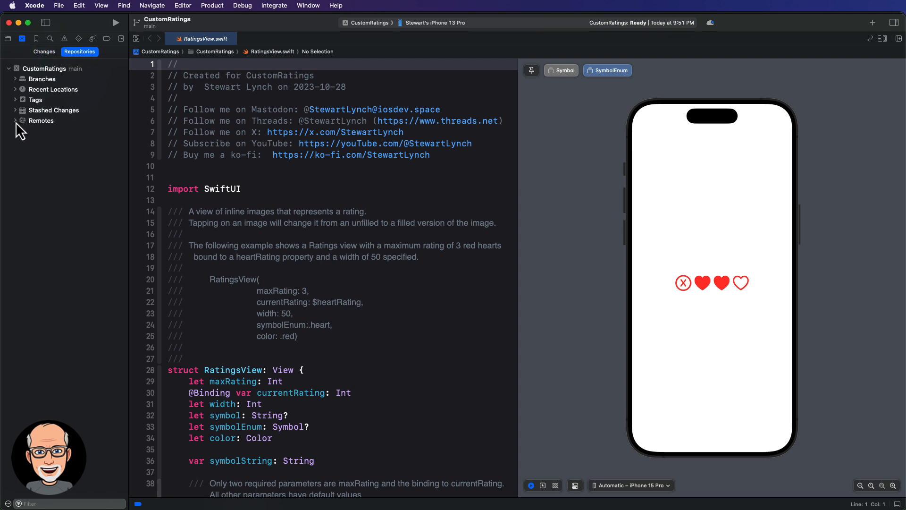
left_click(15, 120)
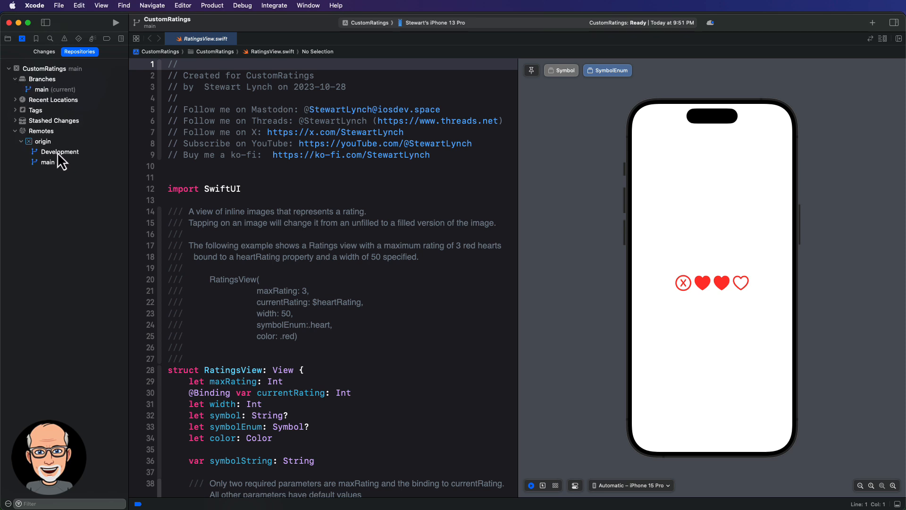
right_click(60, 152)
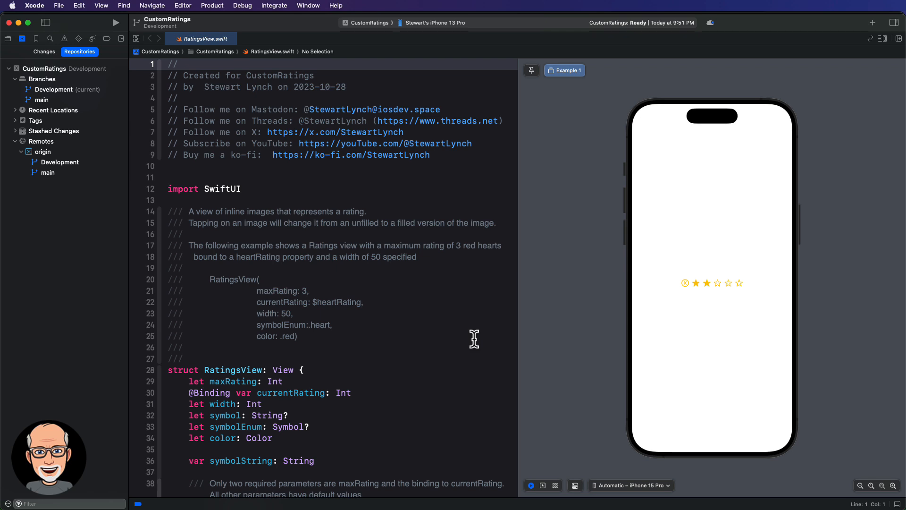
left_click(34, 5)
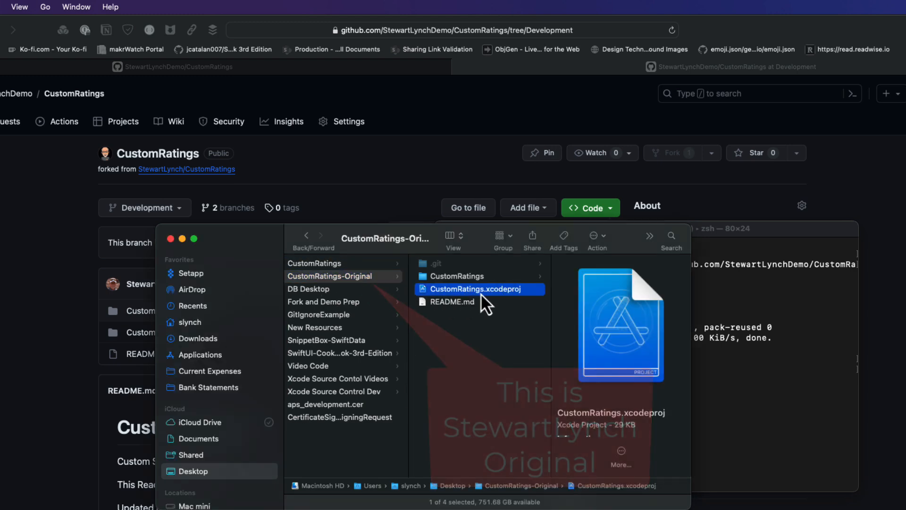
Step: Open CustomRatings.xcodeproj from the Desktop's CustomRatings-Original folder
double_click(469, 289)
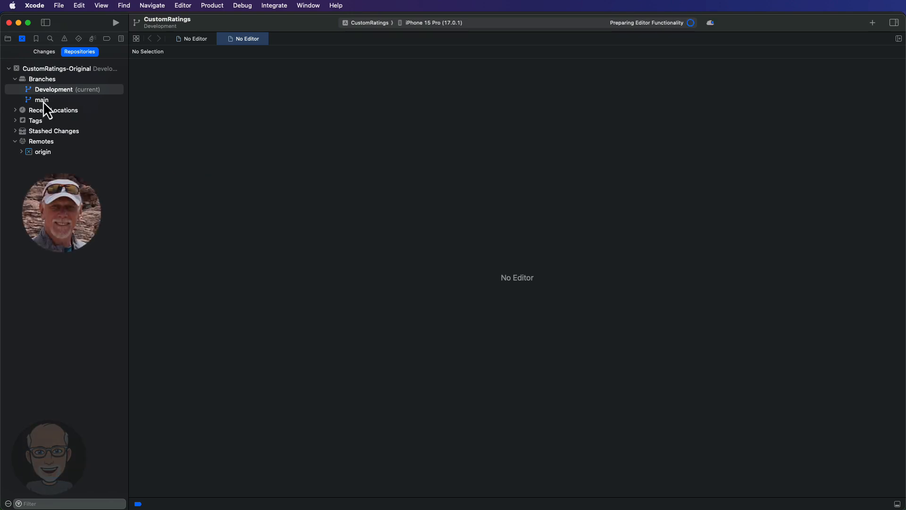
Step: Merge main's latest refactor commit into Development and push Development to origin
left_click(41, 100)
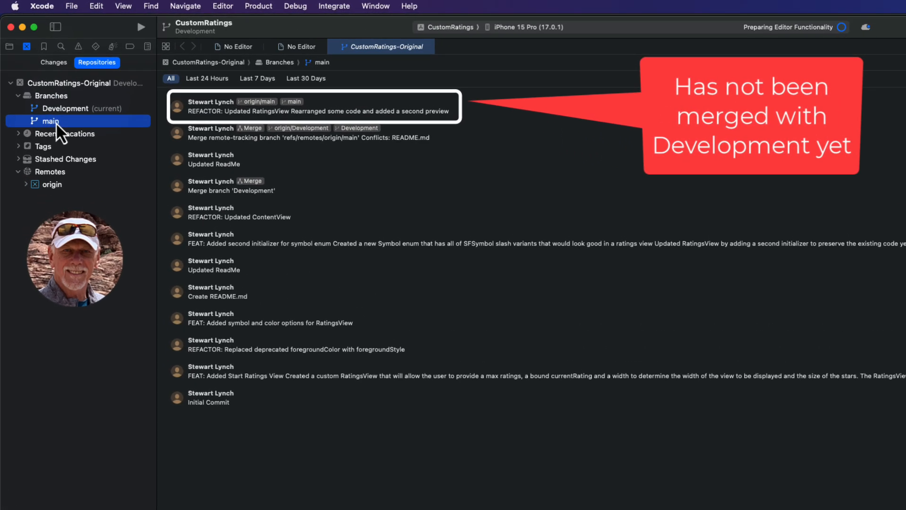
right_click(50, 121)
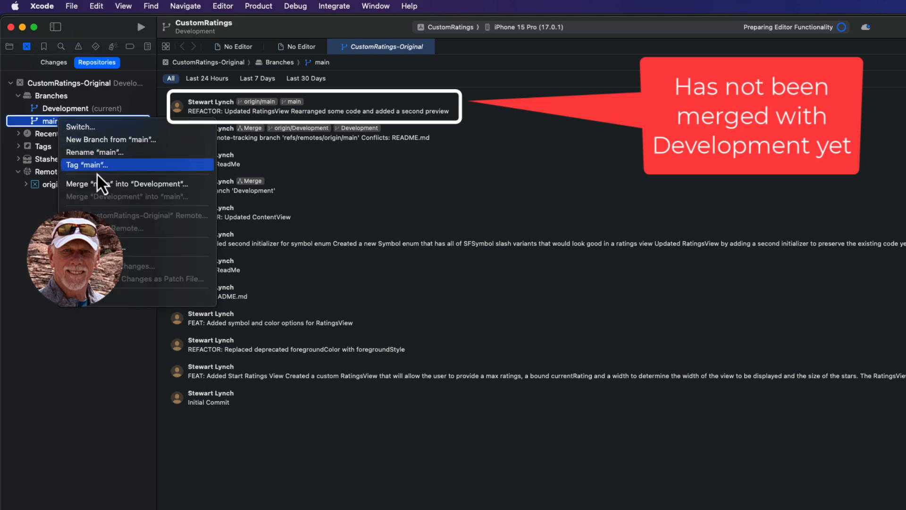
left_click(133, 183)
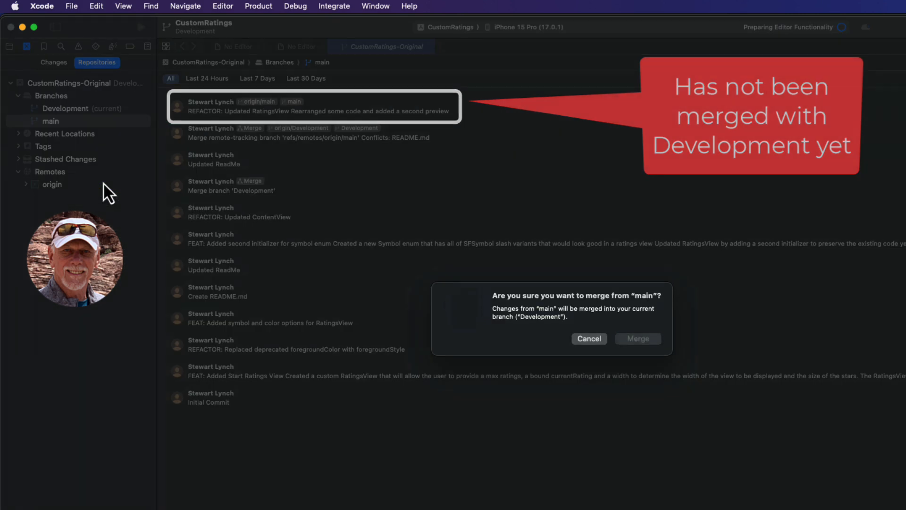
left_click(637, 338)
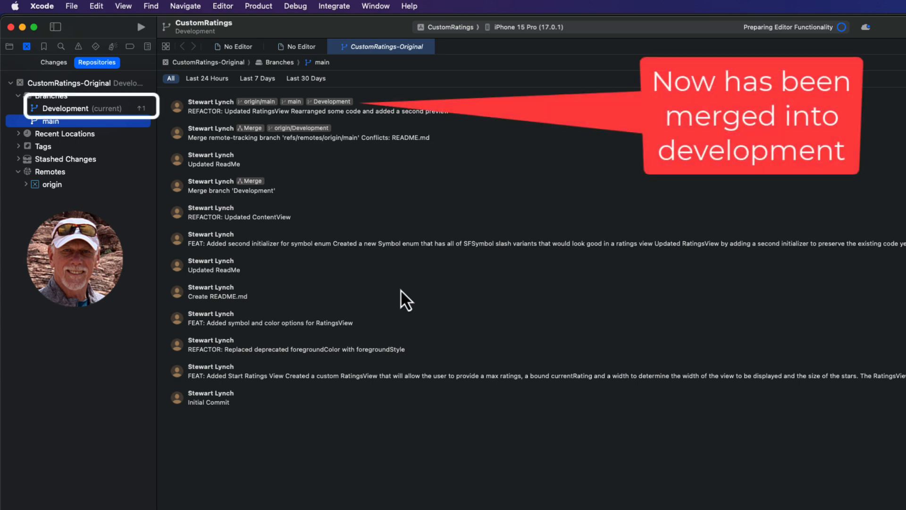
left_click(335, 7)
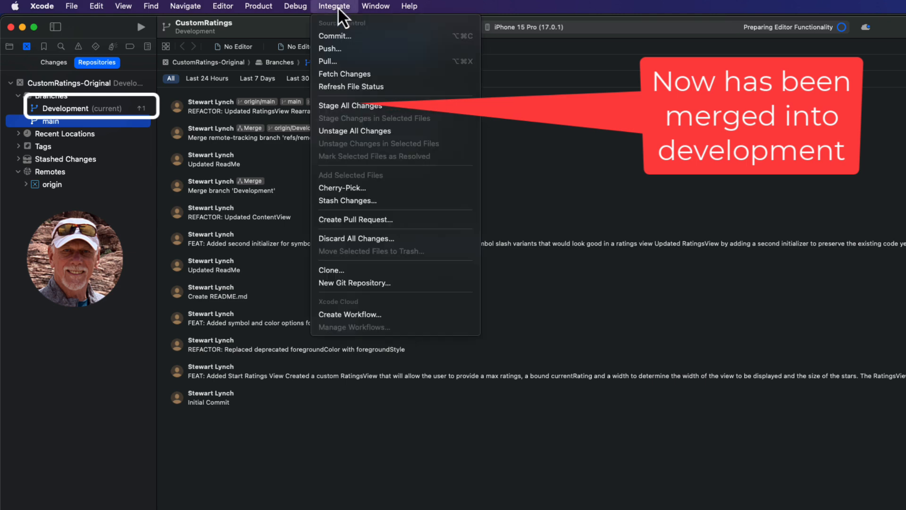
mouse_move(357, 49)
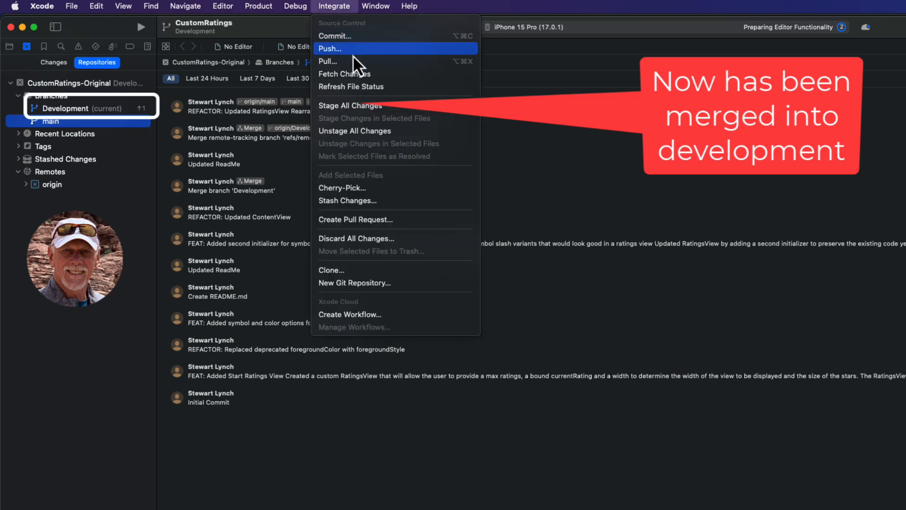
left_click(330, 49)
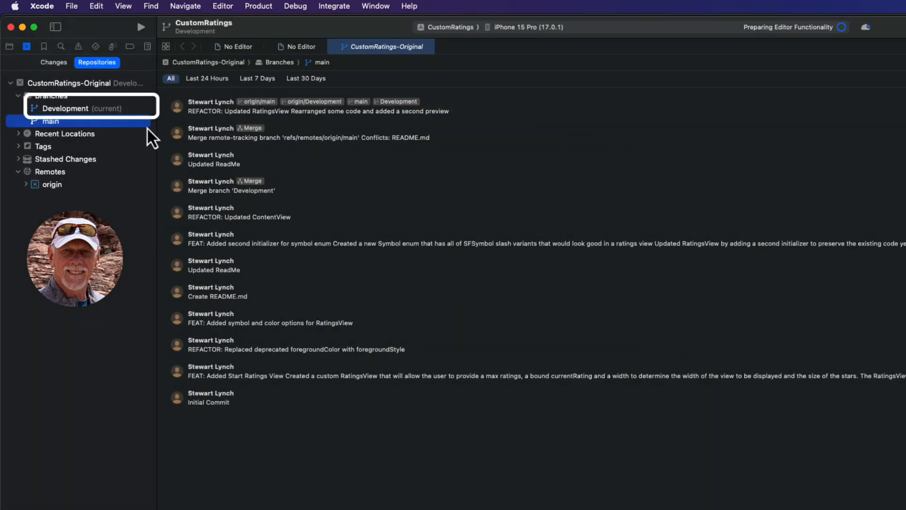
Step: Sync the fork's Development branch with the one upstream commit using Update branch
left_click(41, 6)
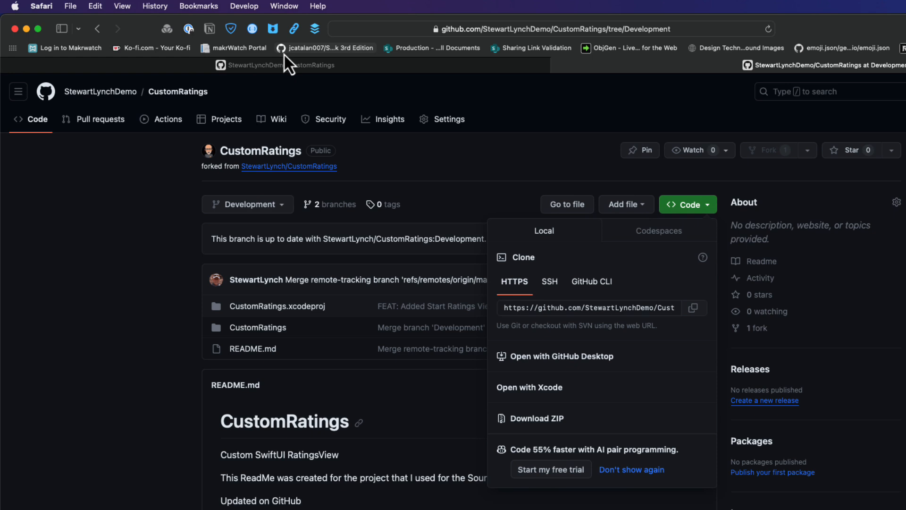
mouse_move(734, 51)
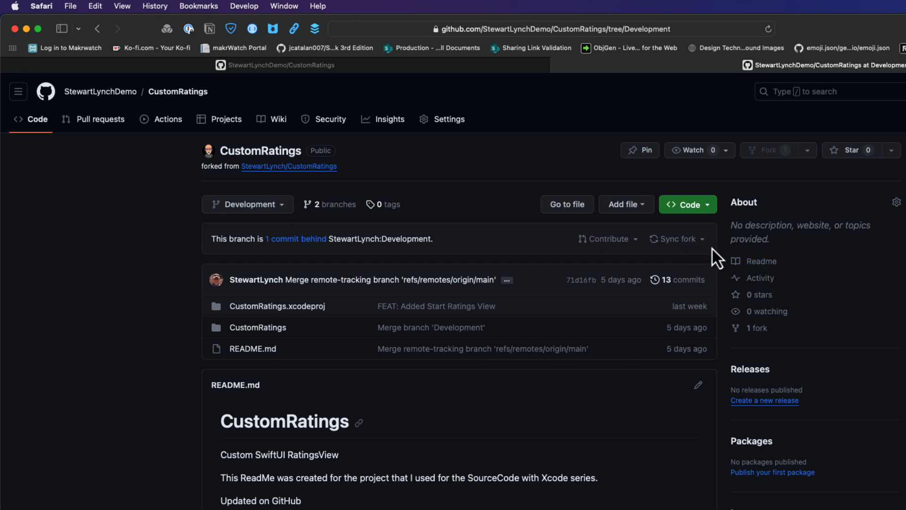
left_click(677, 238)
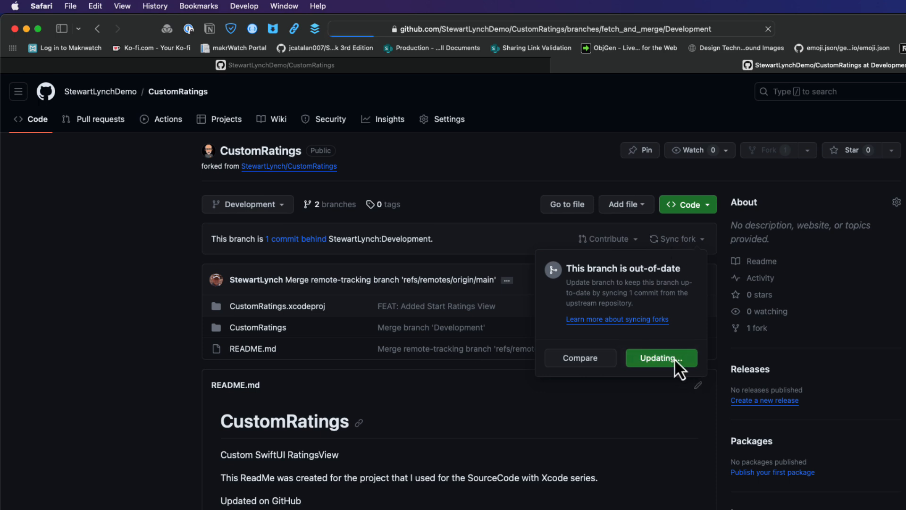
left_click(661, 357)
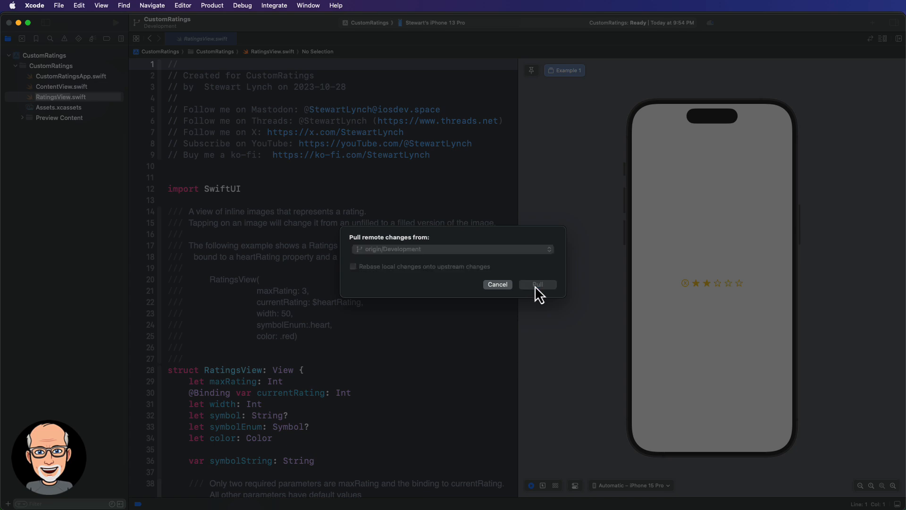
Step: Pull origin/Development into the local CustomRatings project
left_click(536, 283)
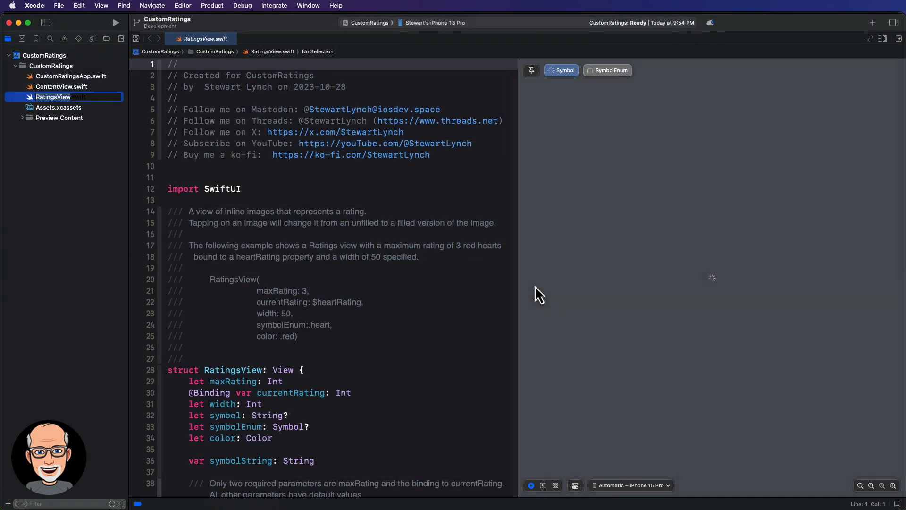
left_click(607, 70)
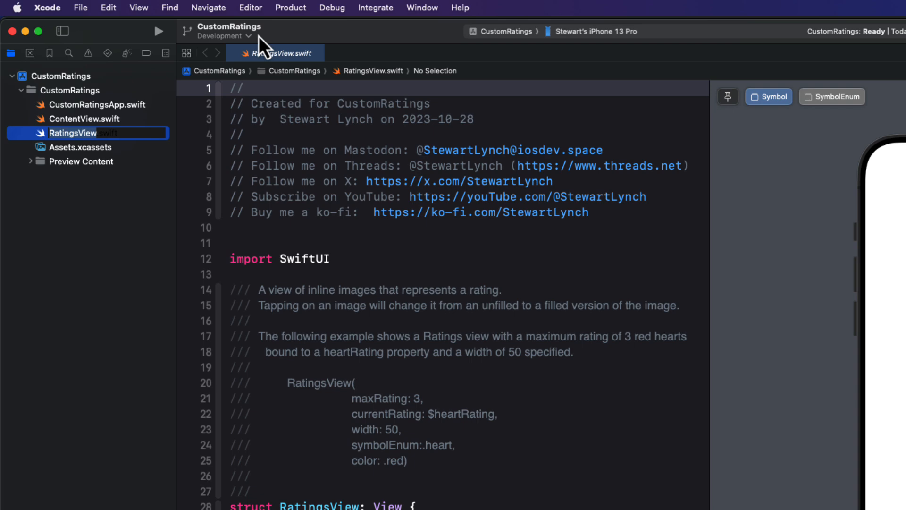
Step: Create a new branch named CustomRating from Development
left_click(218, 35)
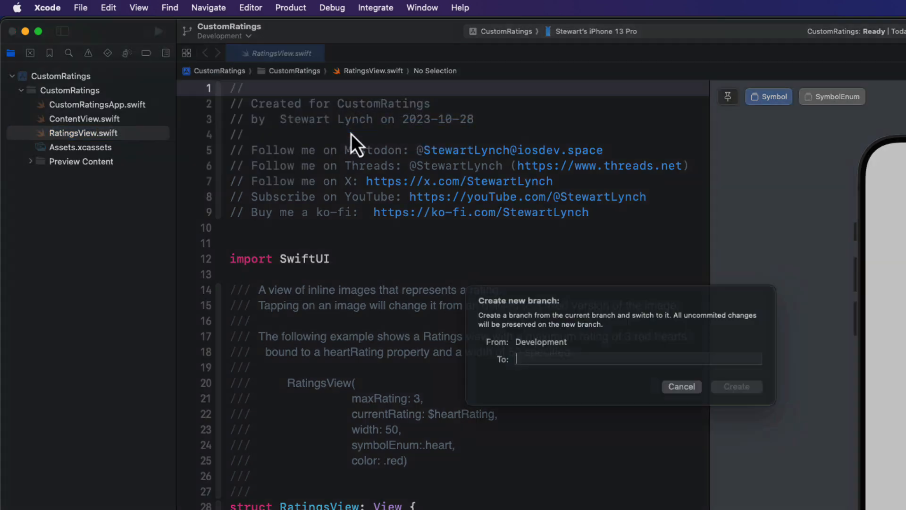
type("CustomRating")
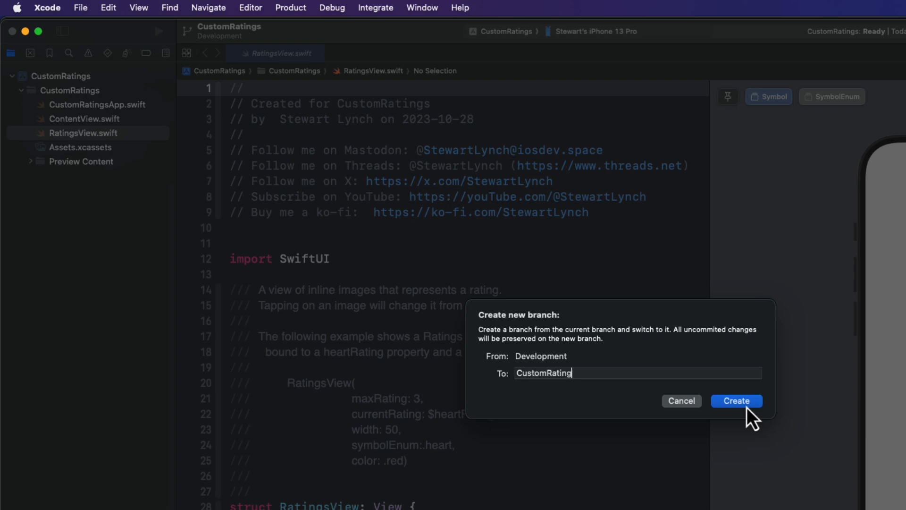
left_click(736, 401)
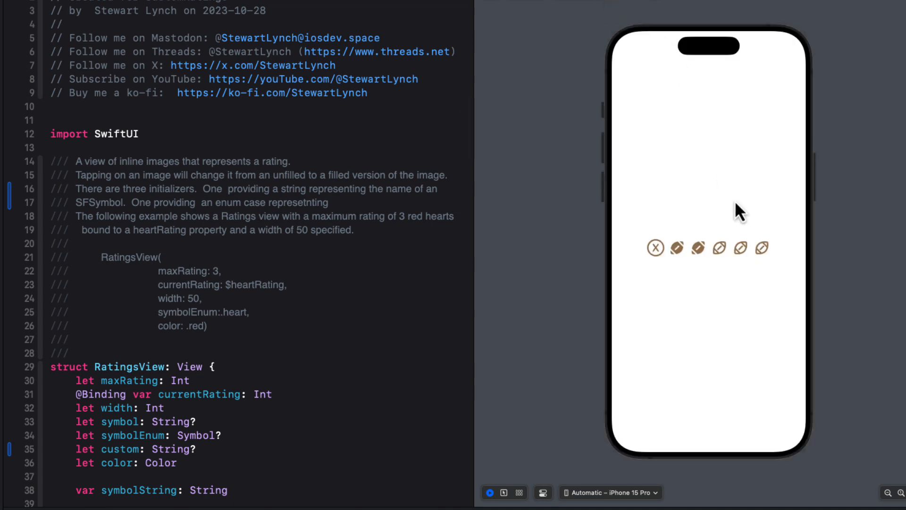
left_click(741, 248)
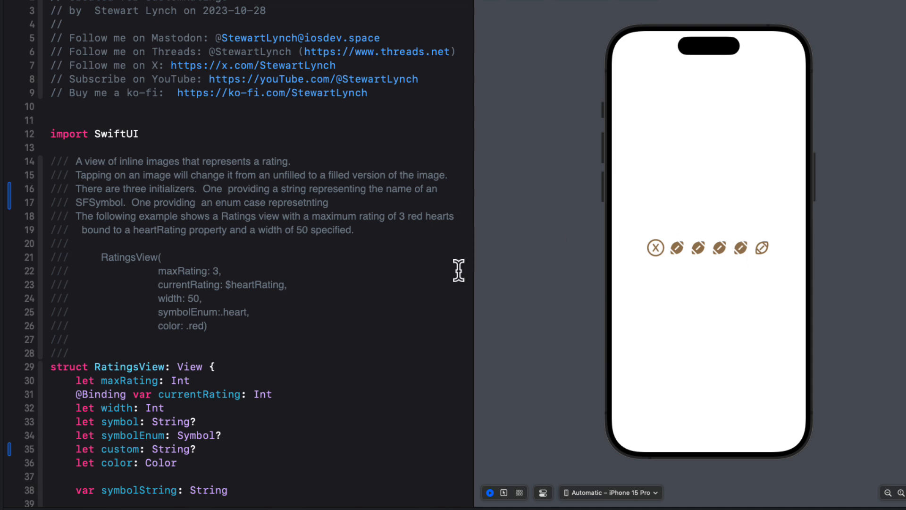
scroll("down", 3)
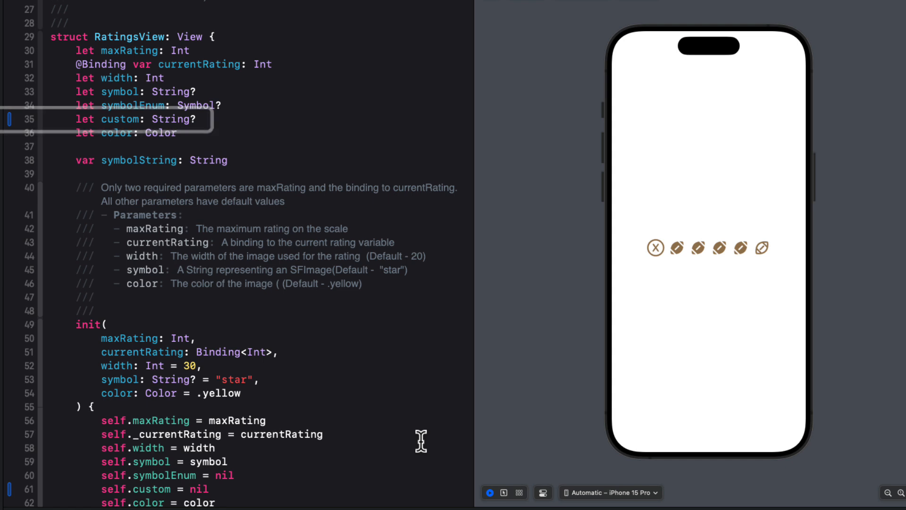
scroll("down", 3)
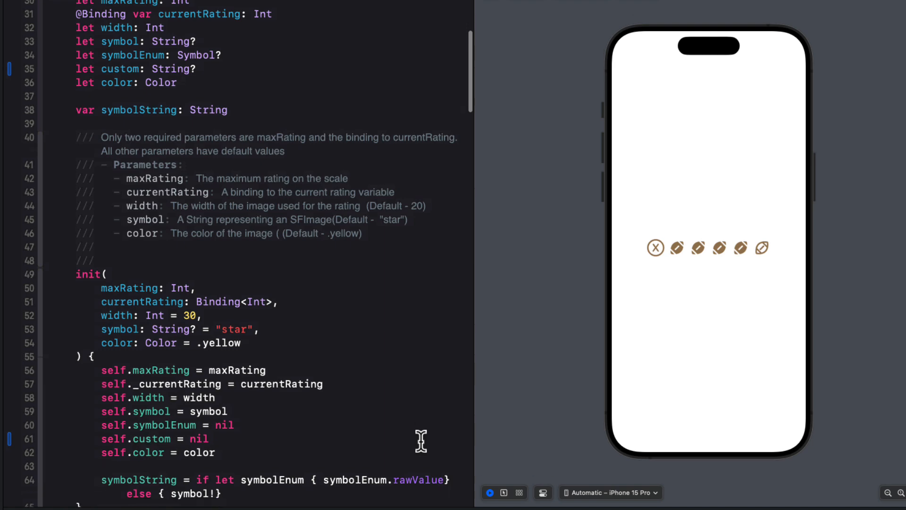
scroll("down", 3)
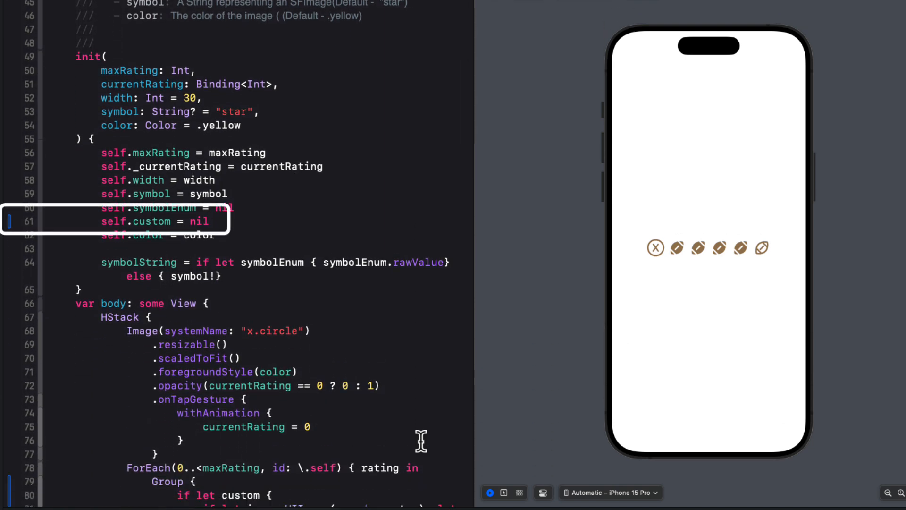
scroll("down", 3)
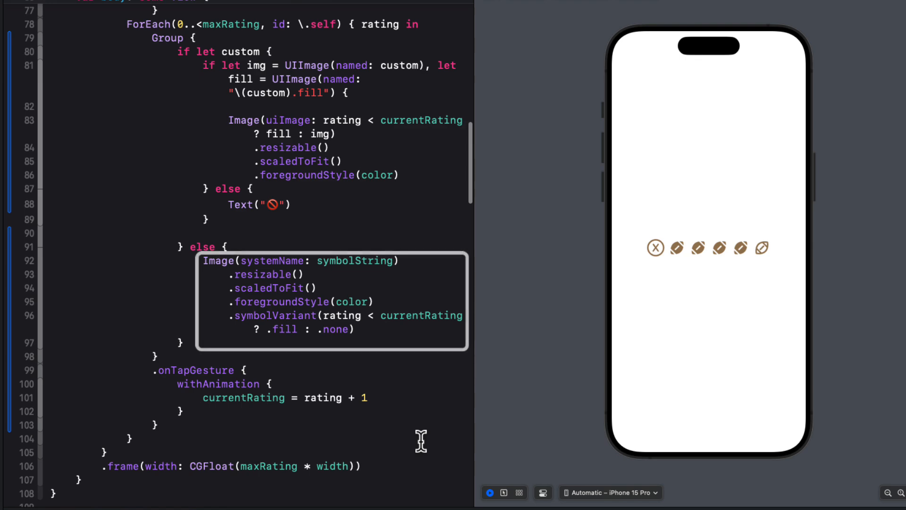
Step: Review the custom-image initializer and football Custom preview, then open ContentView.swift
scroll("down", 3)
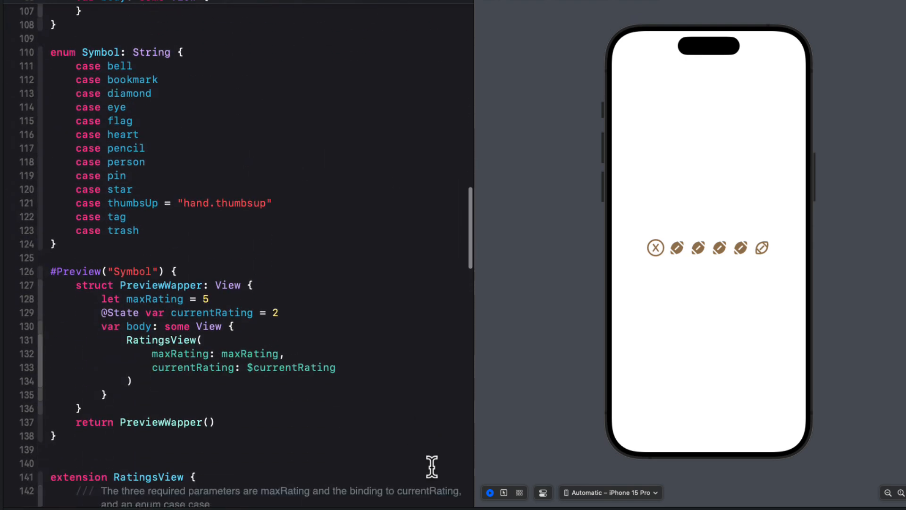
scroll("down", 3)
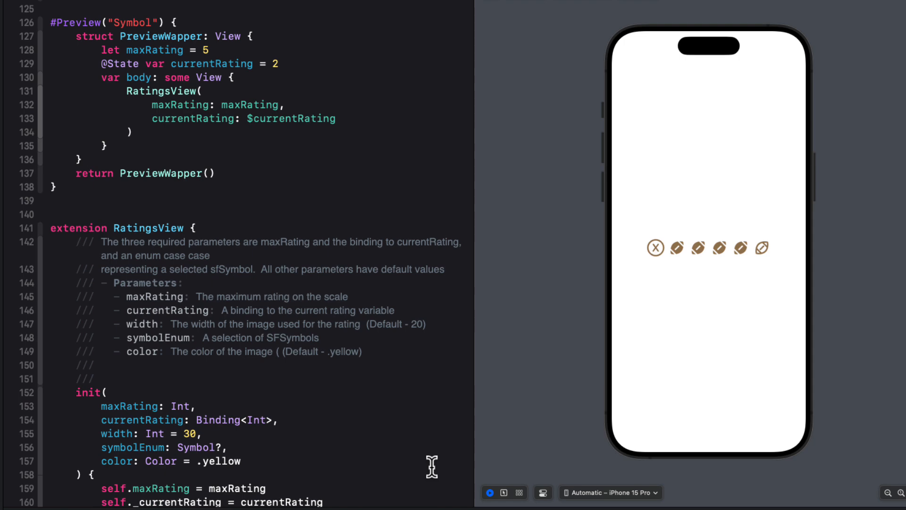
scroll("down", 3)
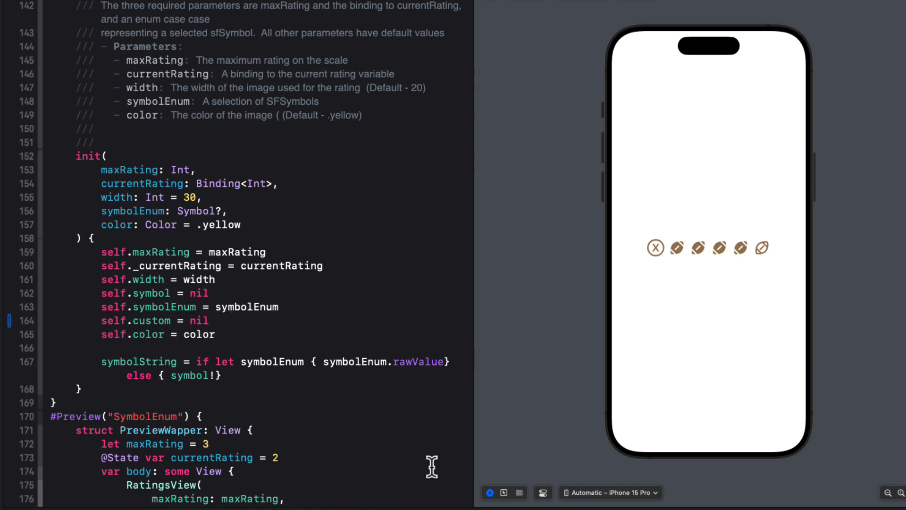
scroll("down", 3)
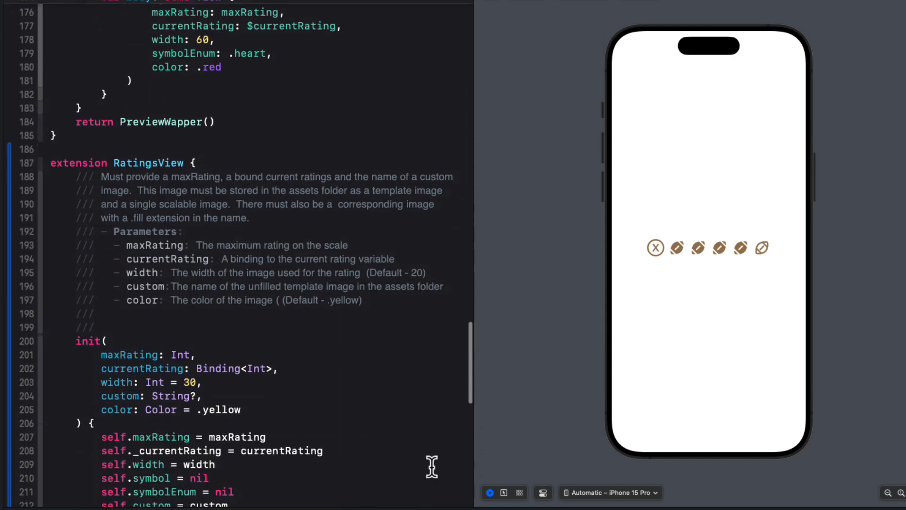
scroll("down", 3)
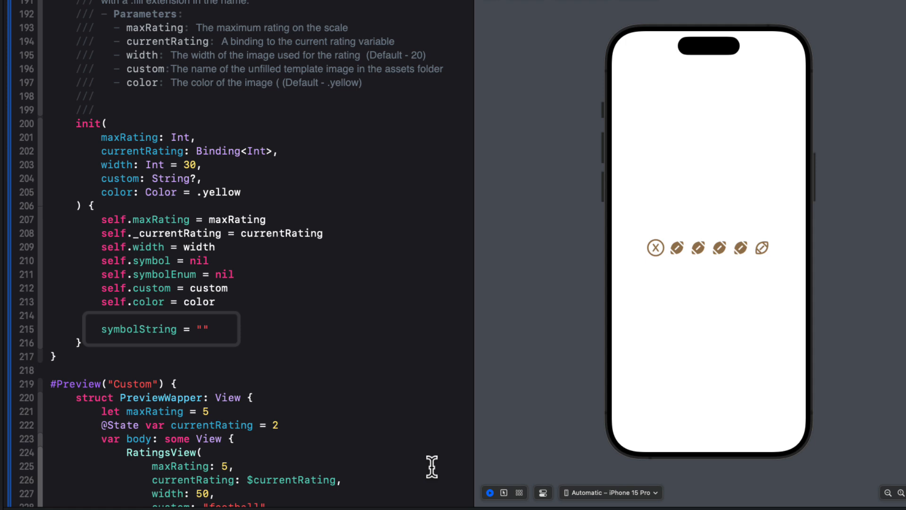
scroll("down", 3)
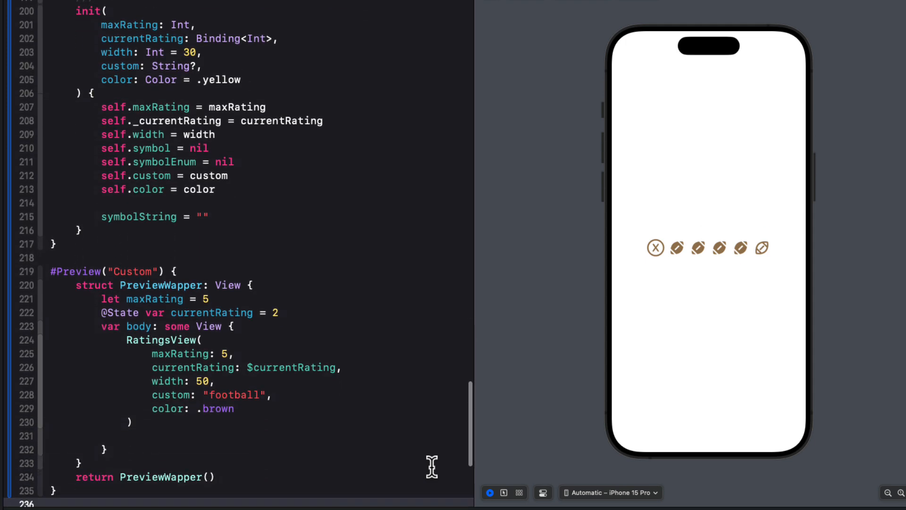
scroll("down", 3)
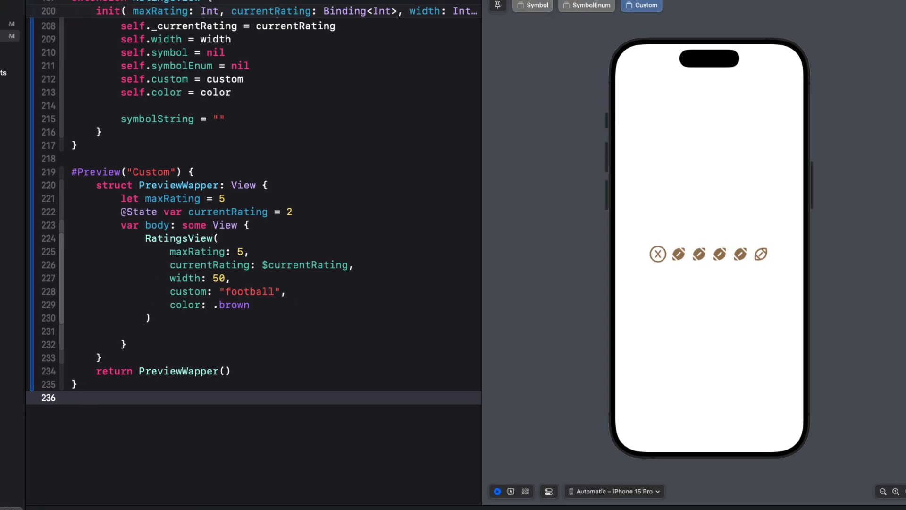
left_click(278, 39)
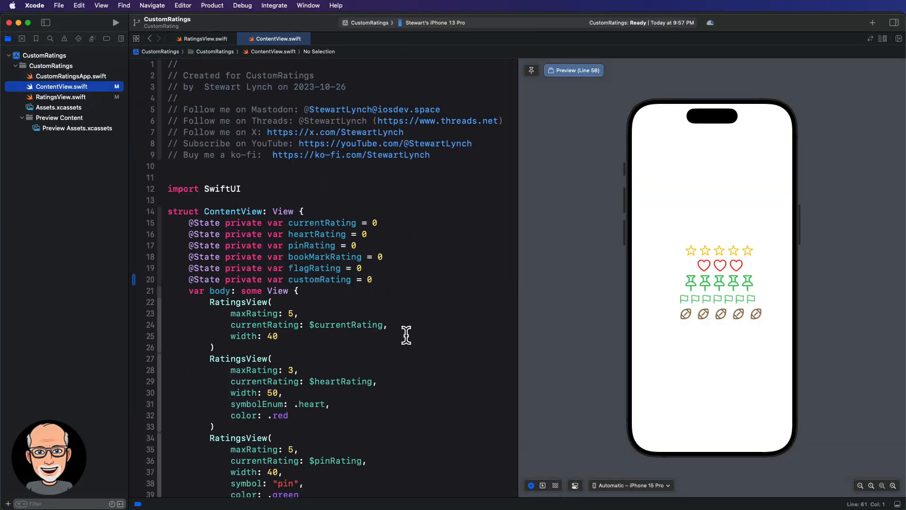
Step: Show the football image set's template-rendering attributes in Preview Assets.xcassets
scroll("down", 3)
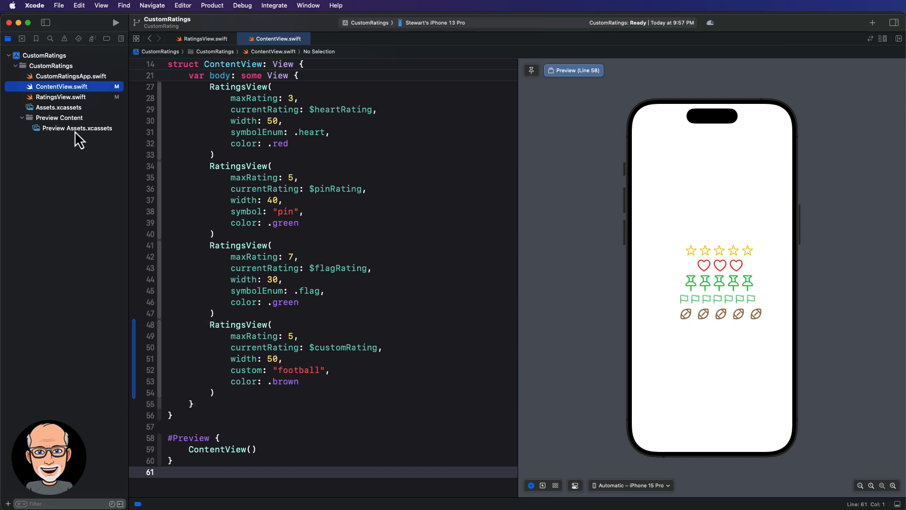
left_click(78, 128)
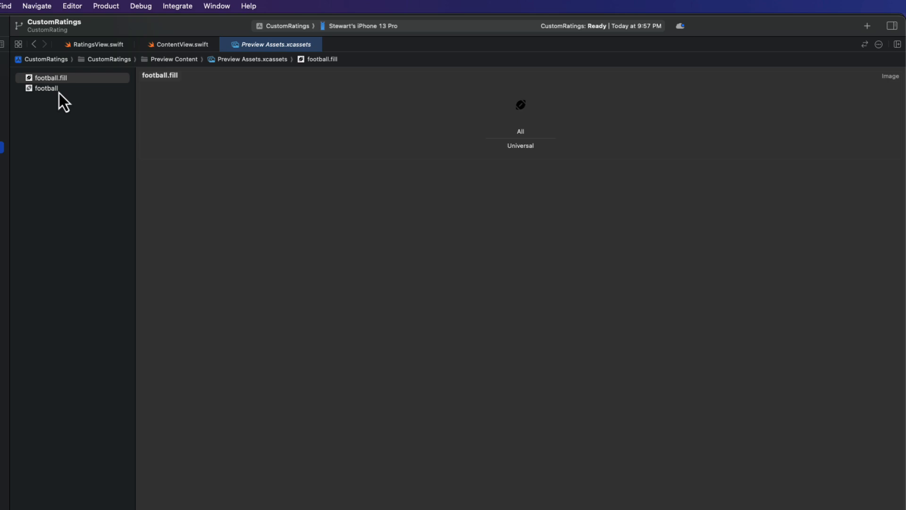
left_click(46, 88)
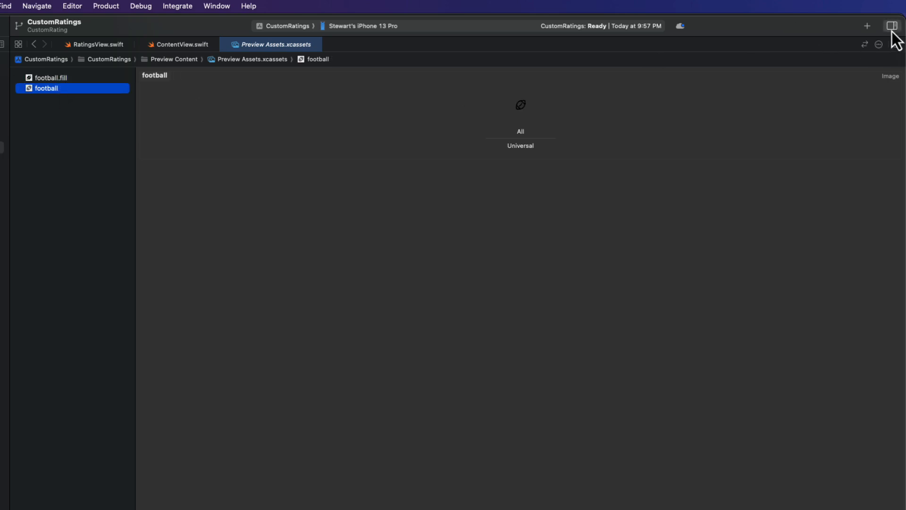
left_click(891, 25)
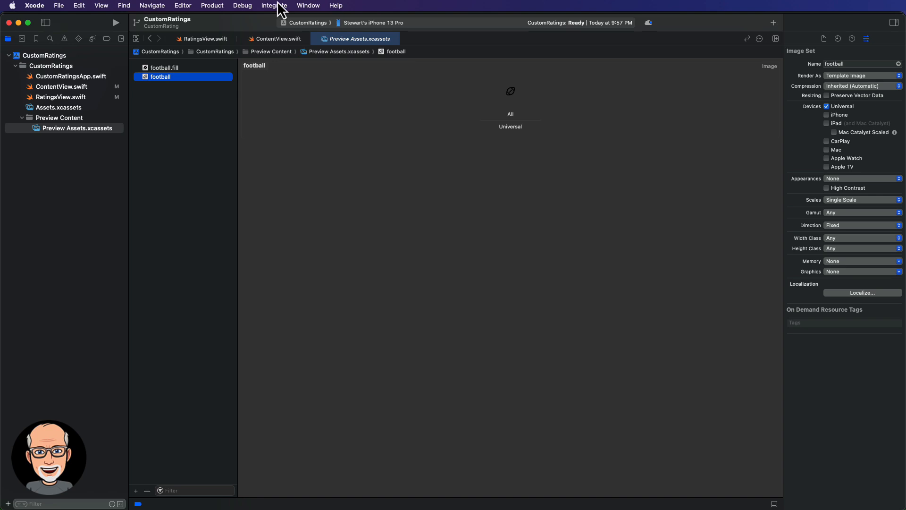
mouse_move(277, 11)
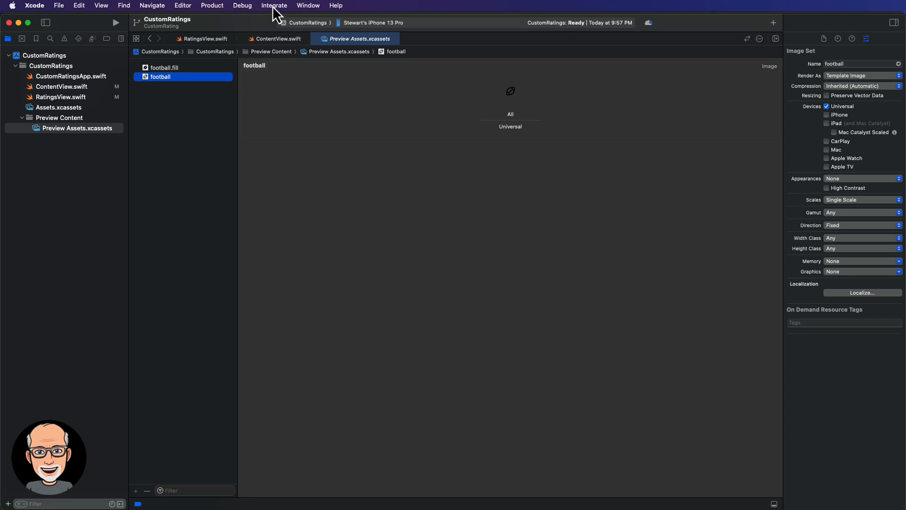
Step: Stage all CustomRating changes with message 'FEAT: Added new custom image asset initializer'
left_click(275, 5)
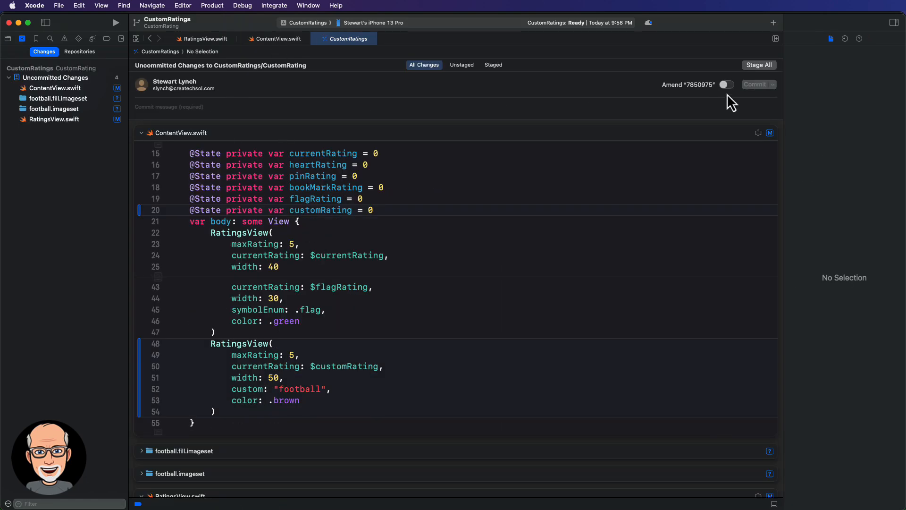
left_click(760, 65)
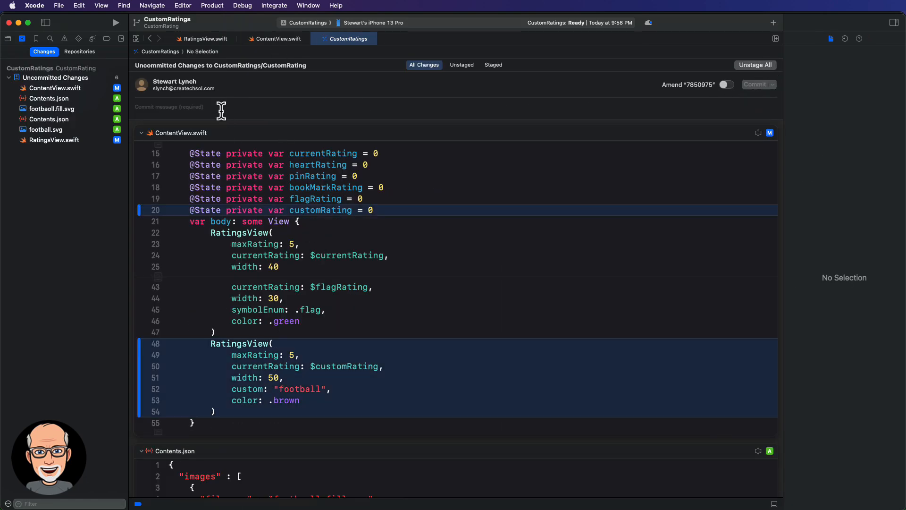
type("FEAT")
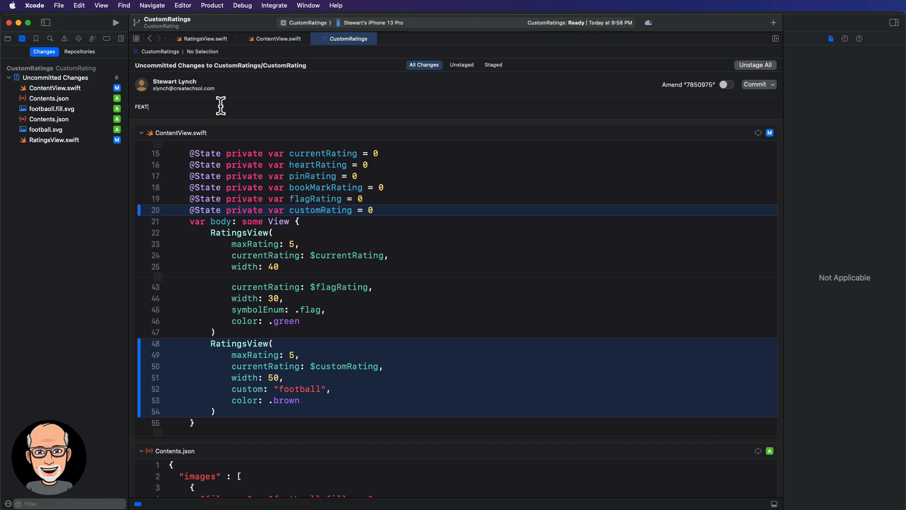
type(": Added")
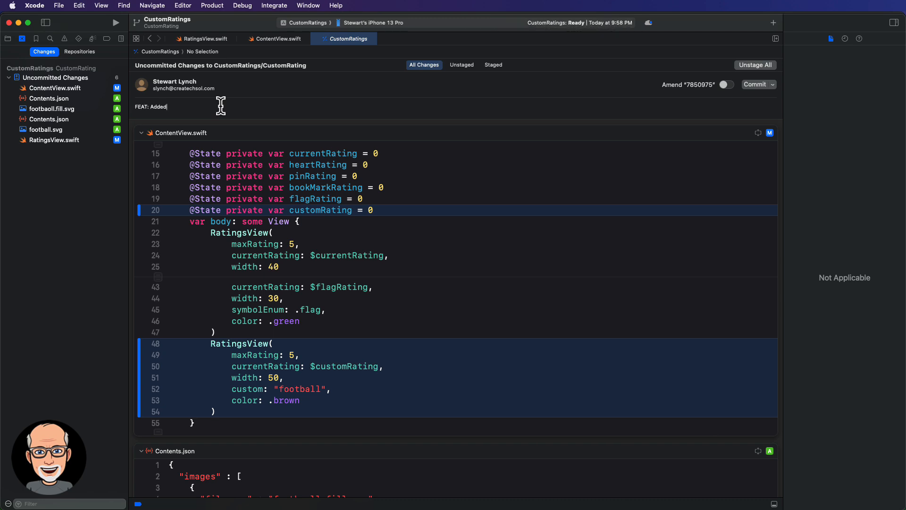
type("new custom ima")
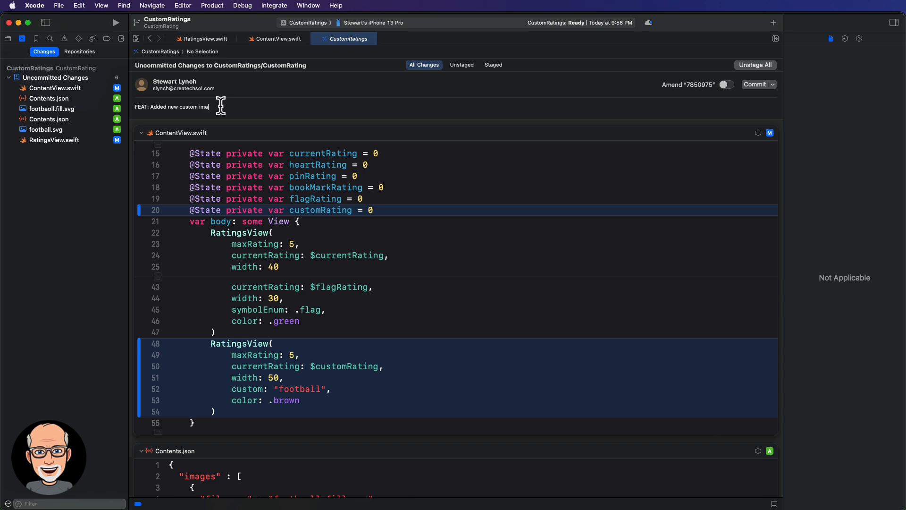
type("asset in")
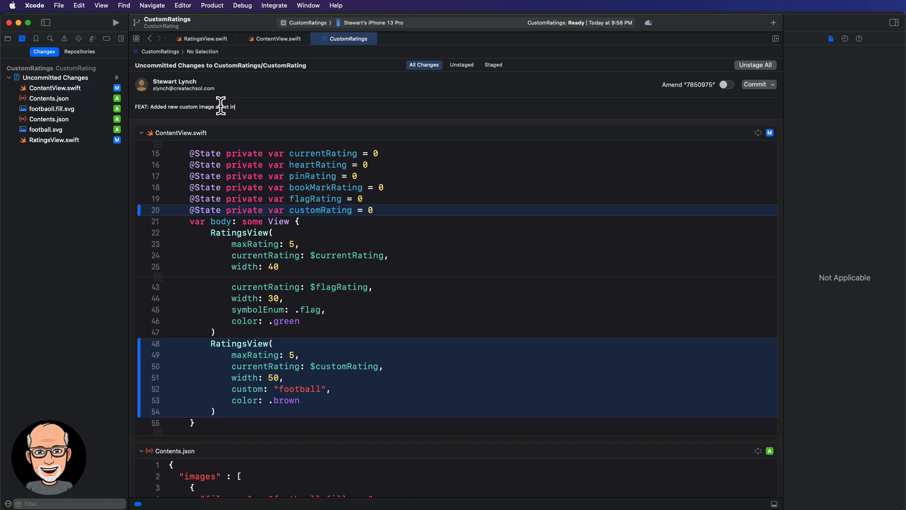
type("initializer")
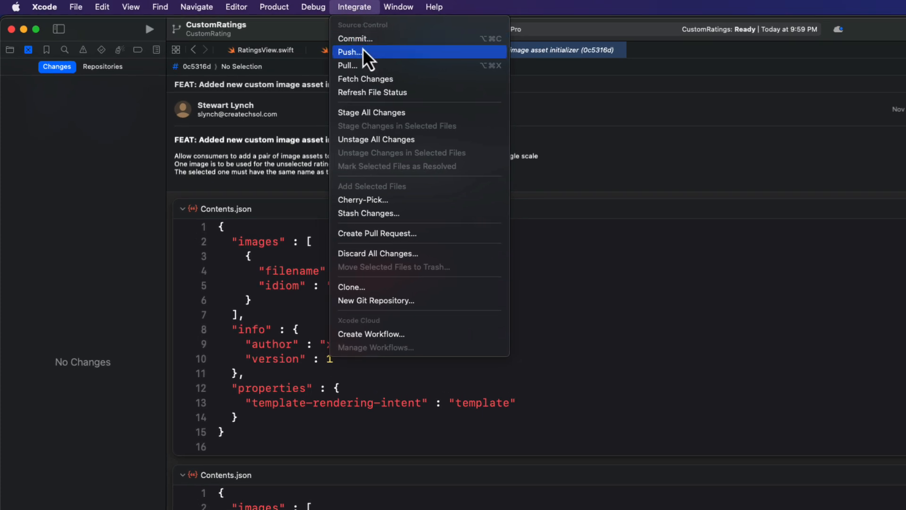
Step: Push the commit to a new origin/CustomRating branch
left_click(349, 52)
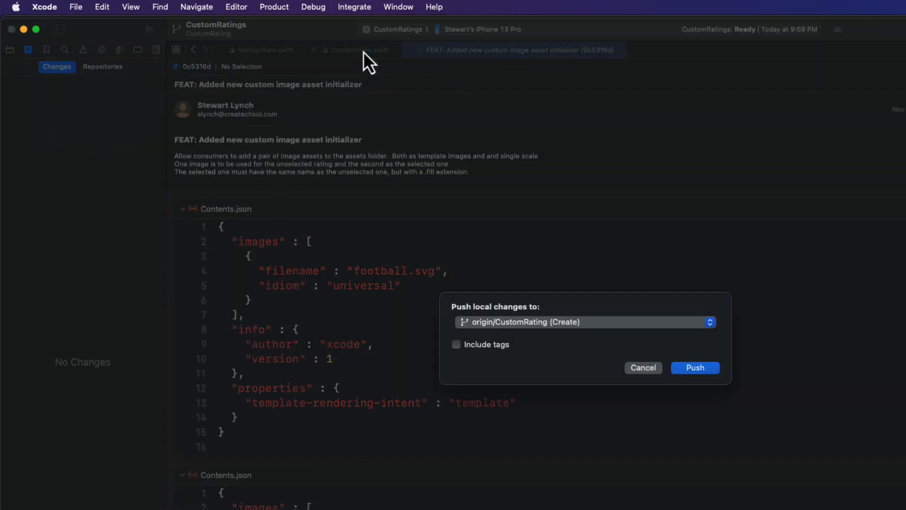
mouse_move(552, 337)
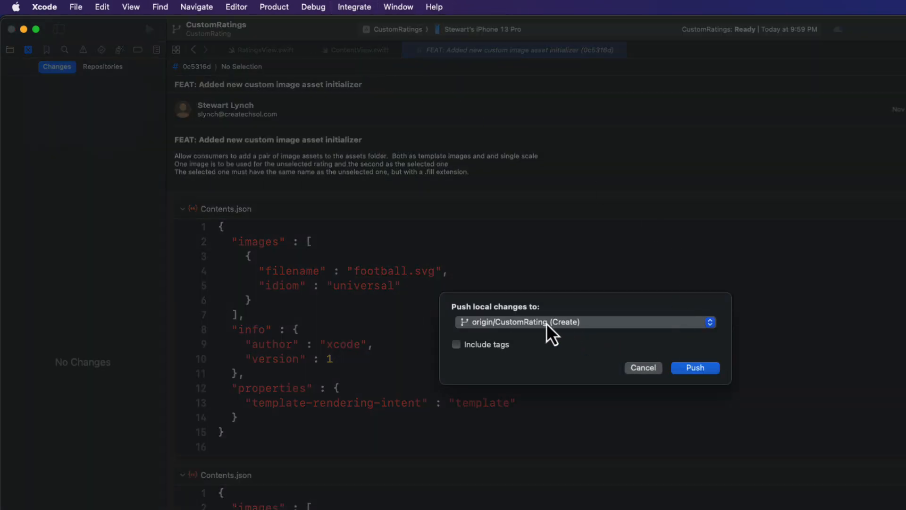
left_click(695, 368)
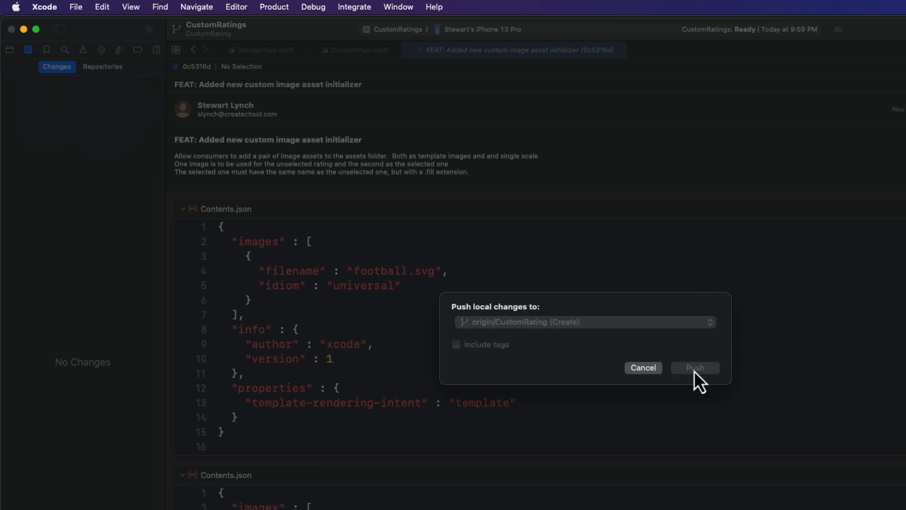
left_click(695, 367)
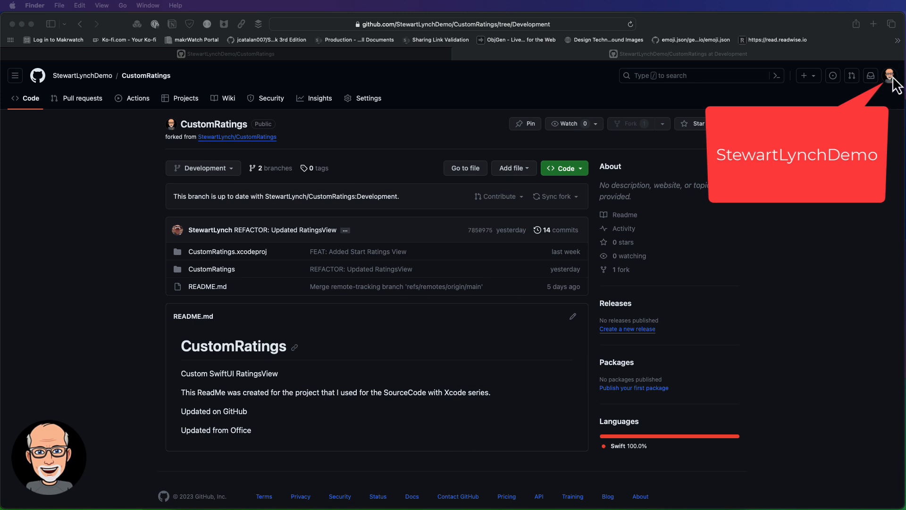
mouse_move(373, 74)
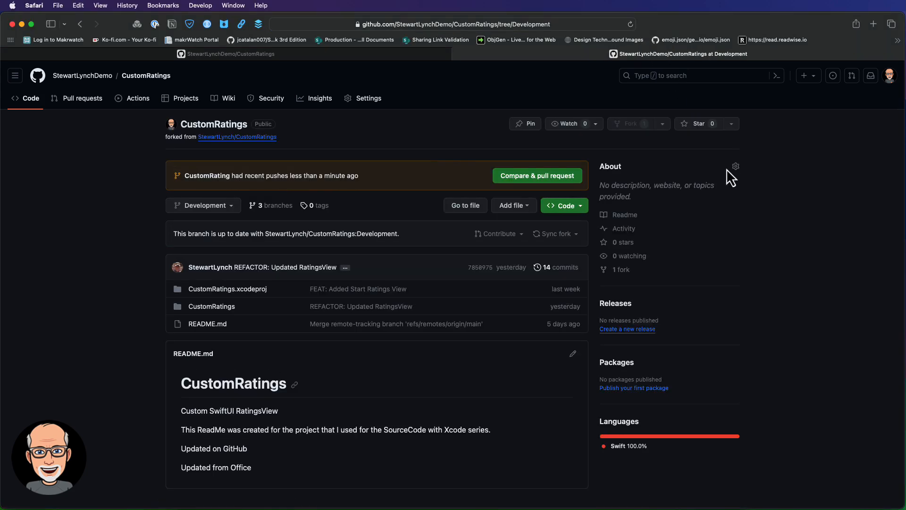
mouse_move(207, 226)
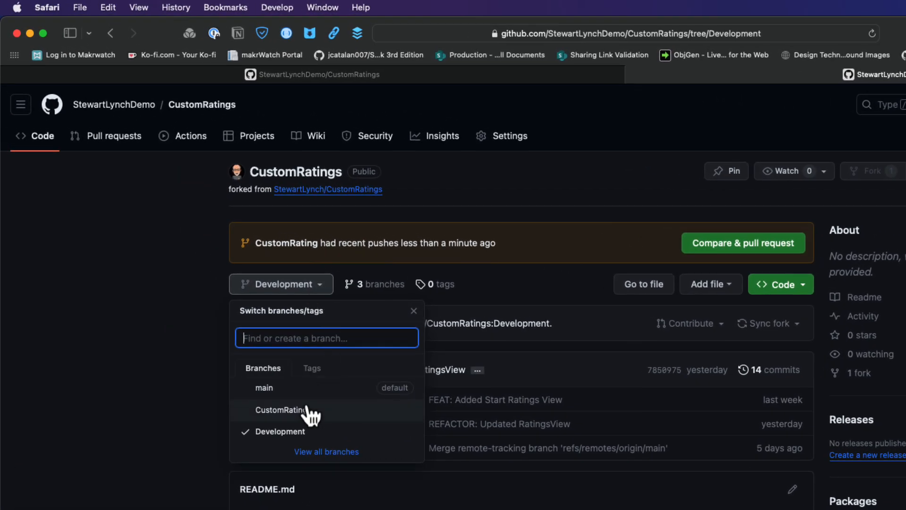
Step: Start a pull request from CustomRating with Development as the base branch
left_click(284, 410)
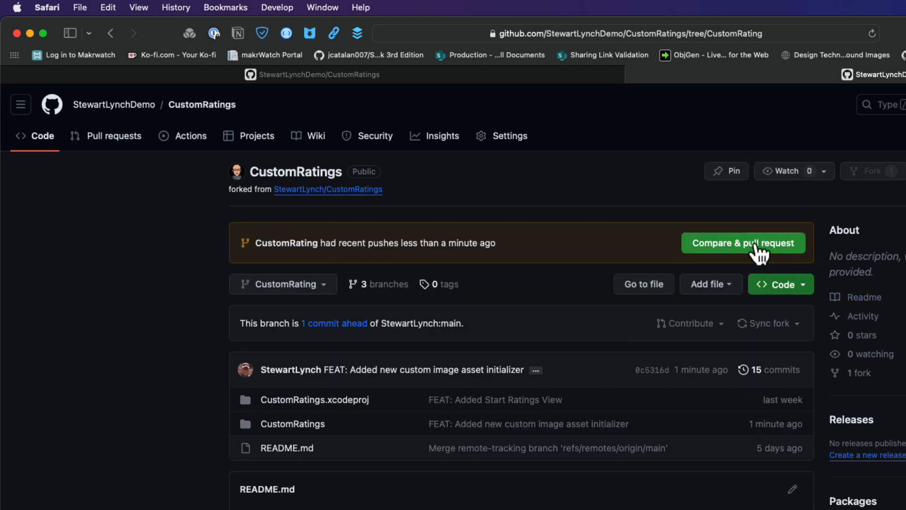
left_click(743, 243)
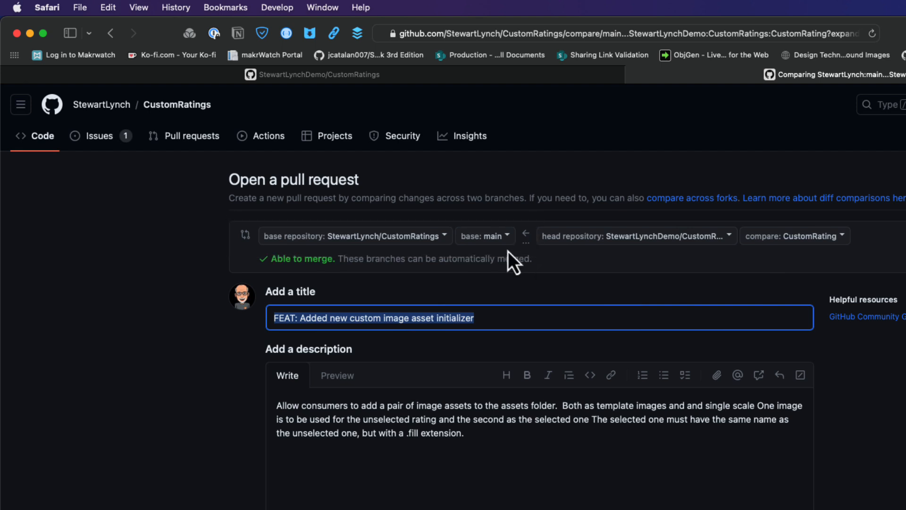
left_click(484, 236)
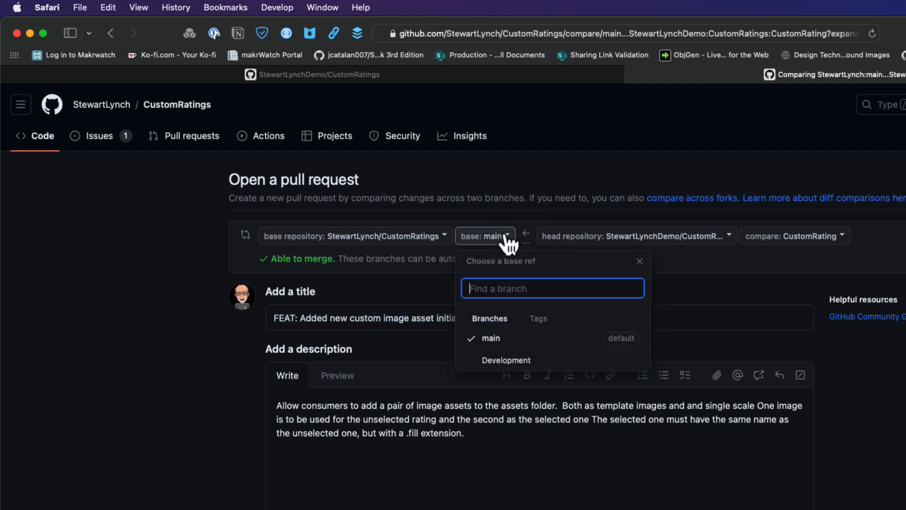
mouse_move(506, 360)
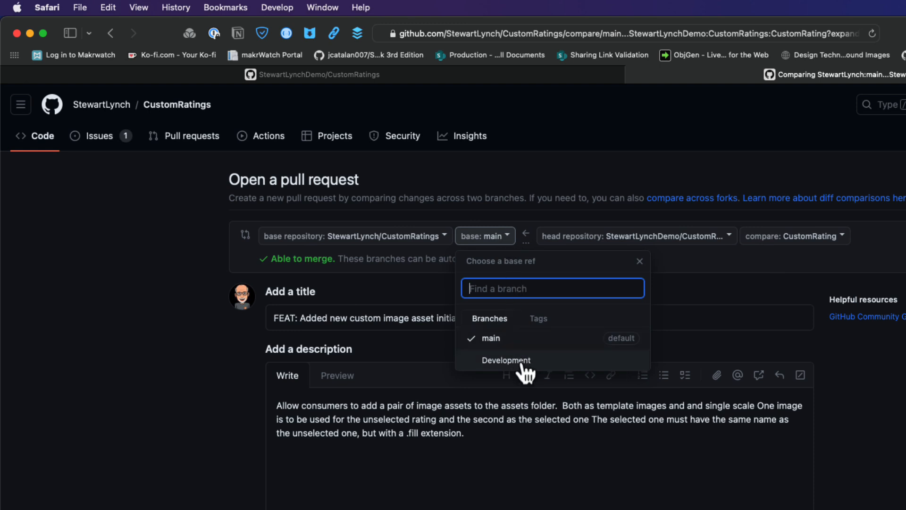
left_click(507, 359)
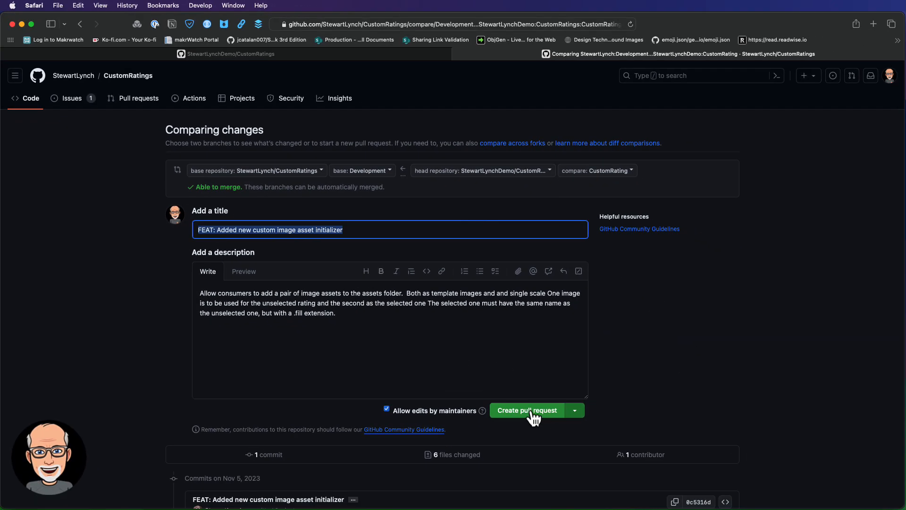
left_click(527, 410)
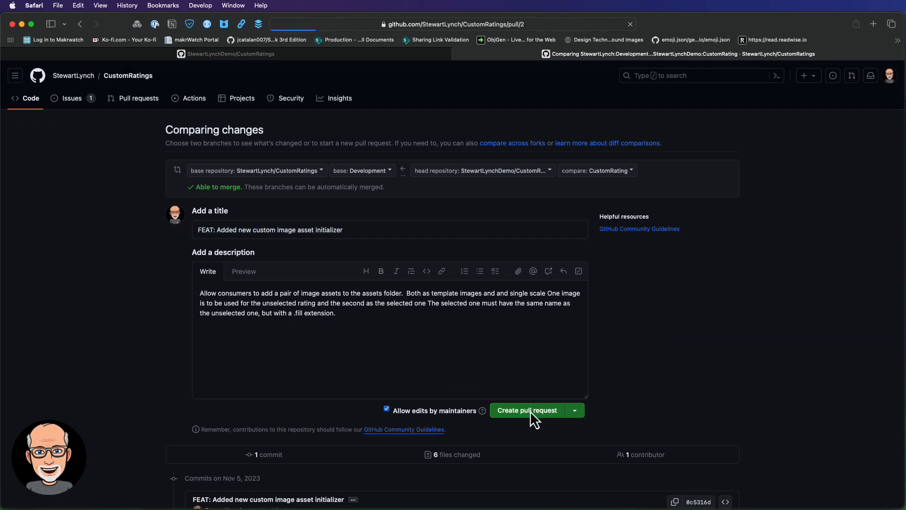
Step: Submit the CustomRating pull request into upstream Development
left_click(526, 410)
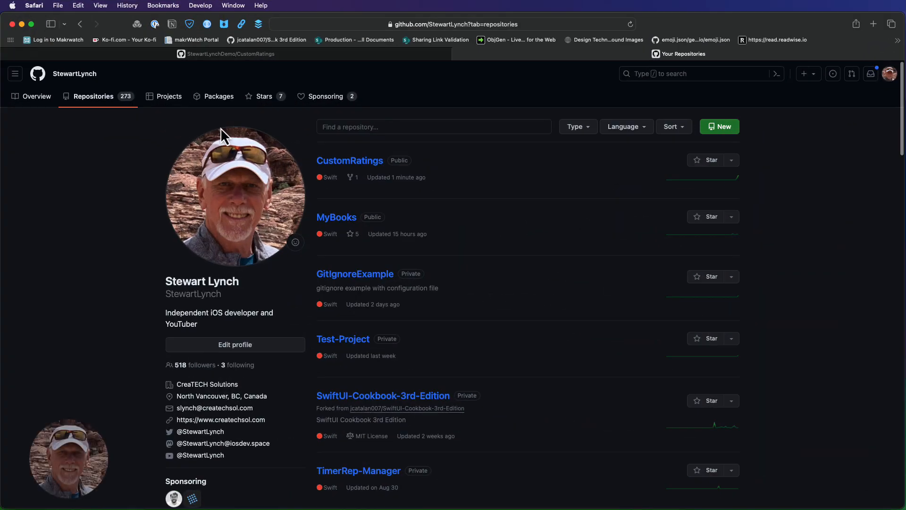
mouse_move(255, 142)
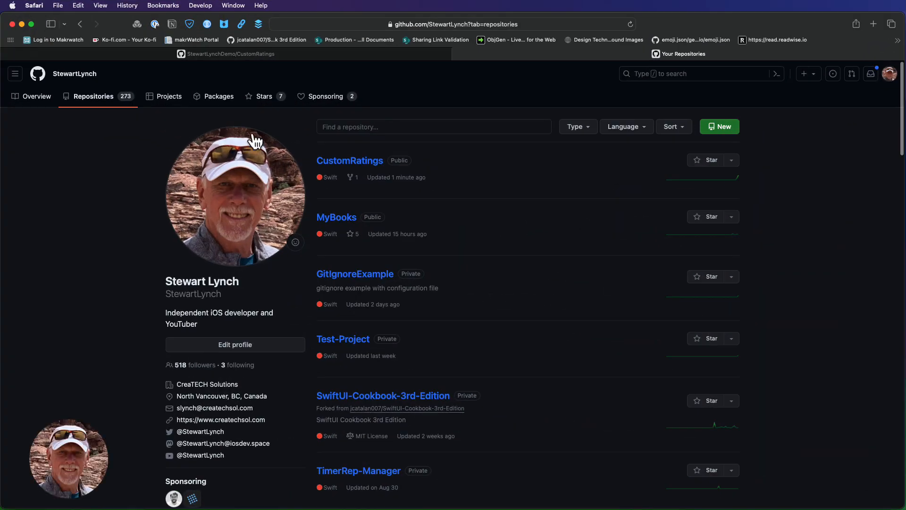
Step: Open the CustomRatings pull requests and review PR #2's passing checks and commit diff
left_click(349, 161)
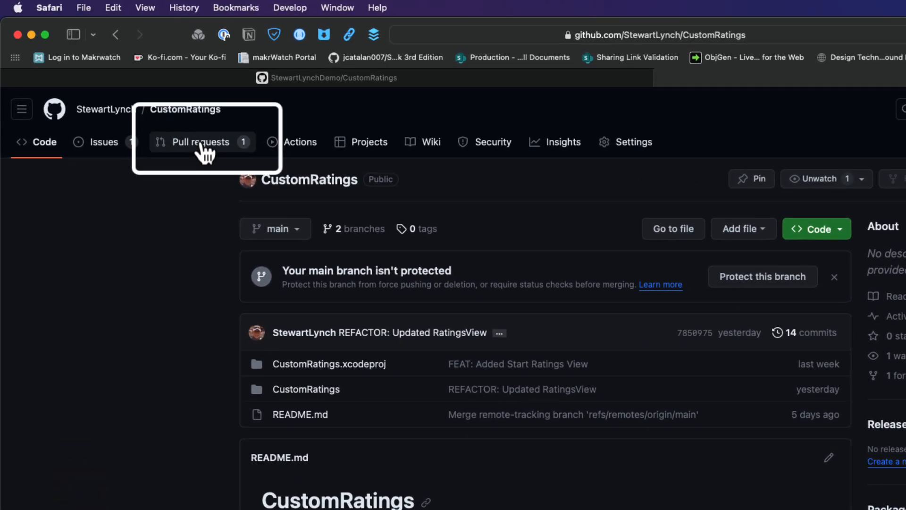
left_click(201, 142)
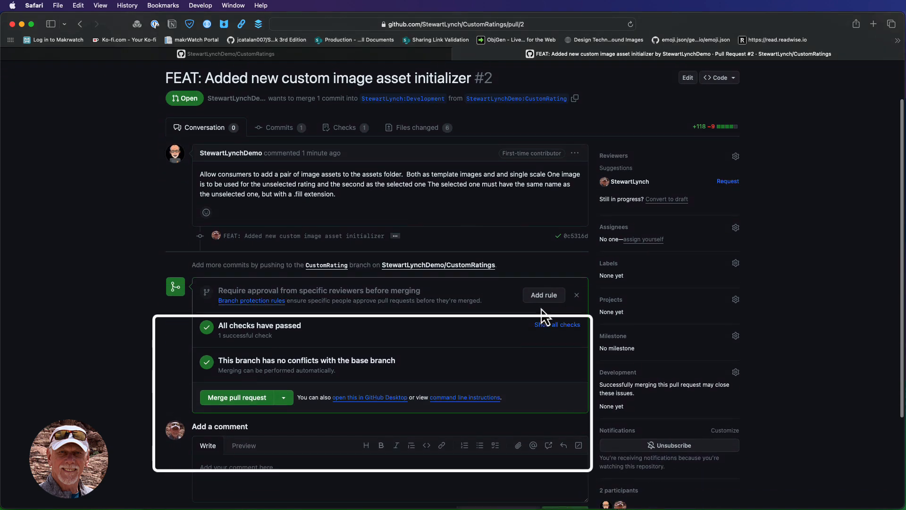
scroll("down", 3)
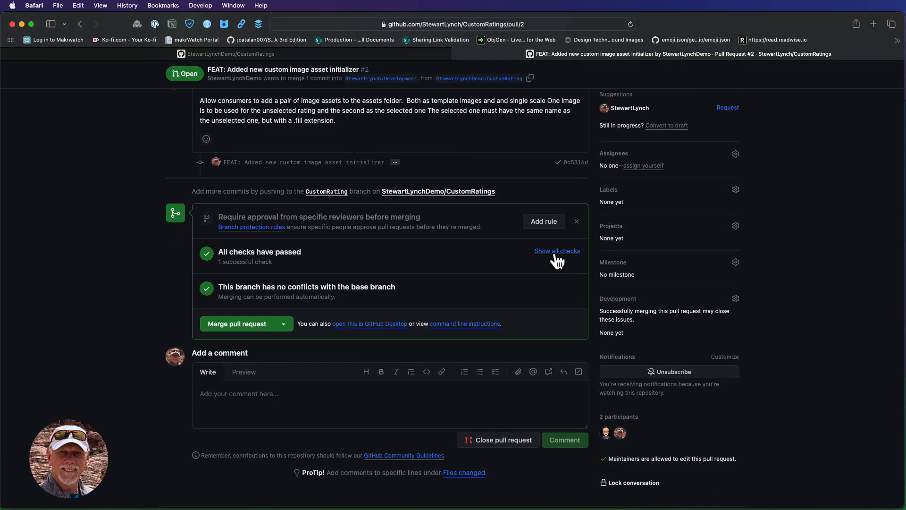
scroll("up", 3)
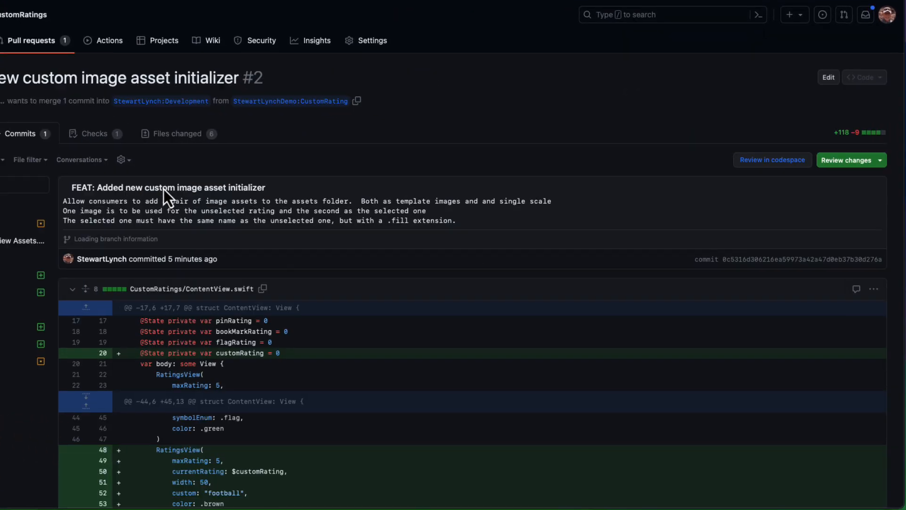
scroll("down", 3)
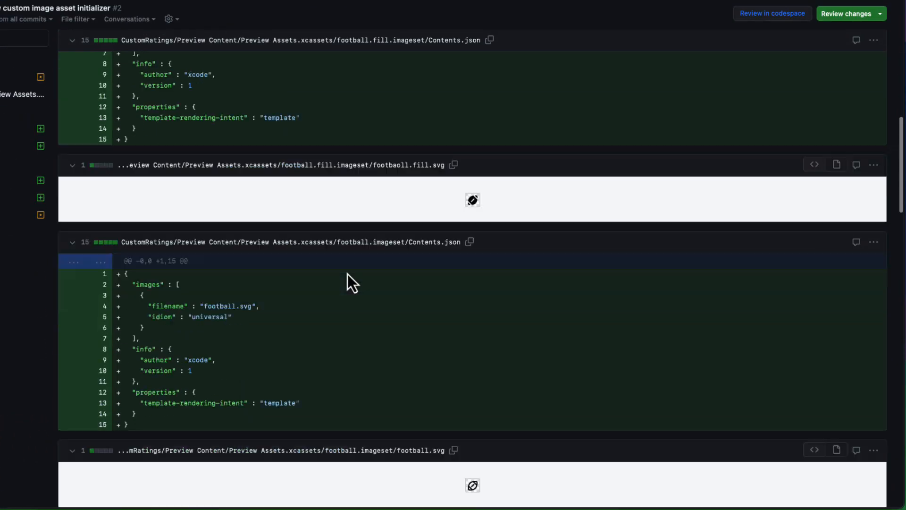
scroll("down", 3)
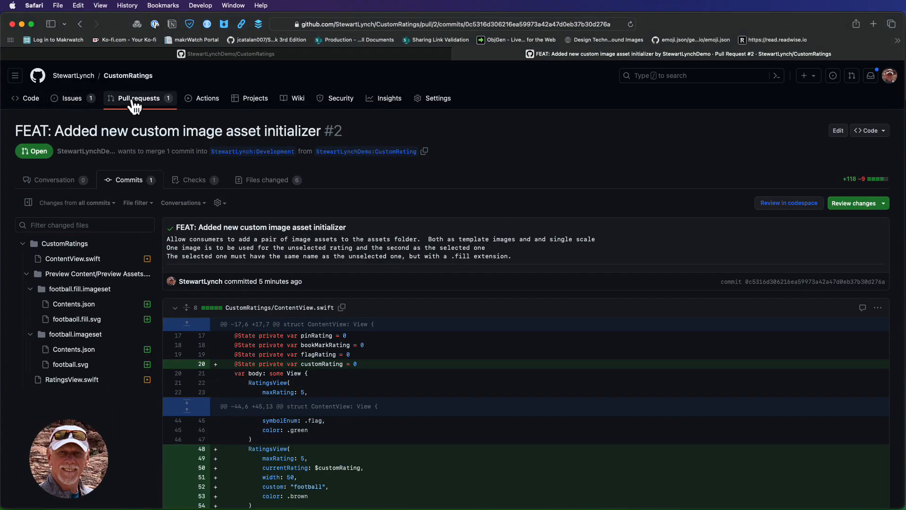
Step: Reopen the custom image asset pull request #2 and start the merge
left_click(141, 98)
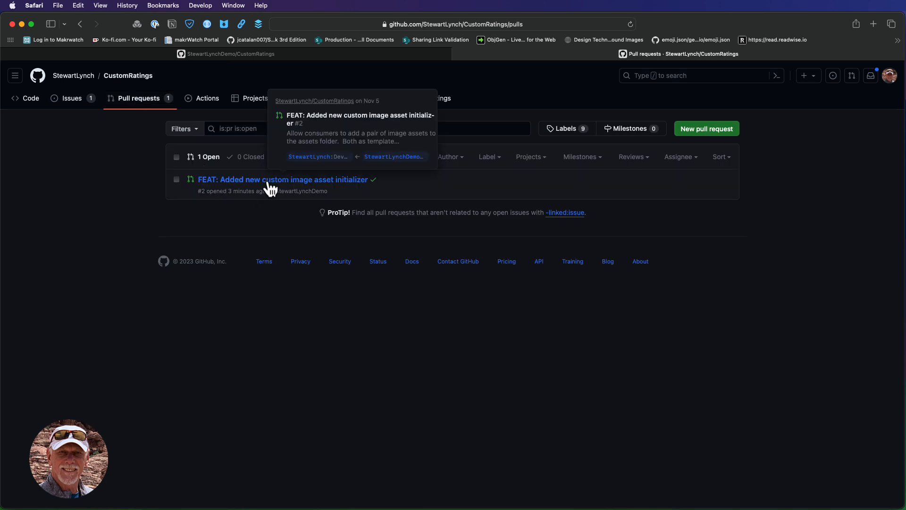
left_click(283, 180)
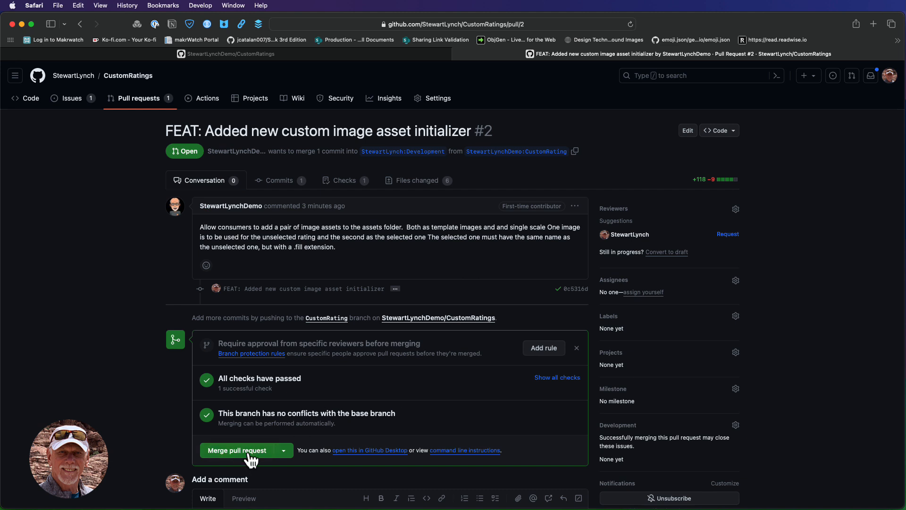
left_click(236, 450)
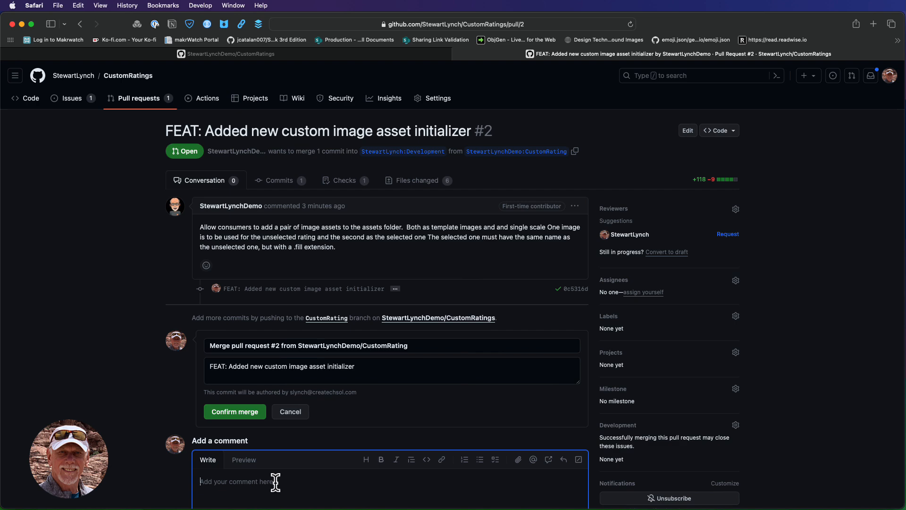
Step: Comment 'Great addition' and confirm the merge into Development
type("Great")
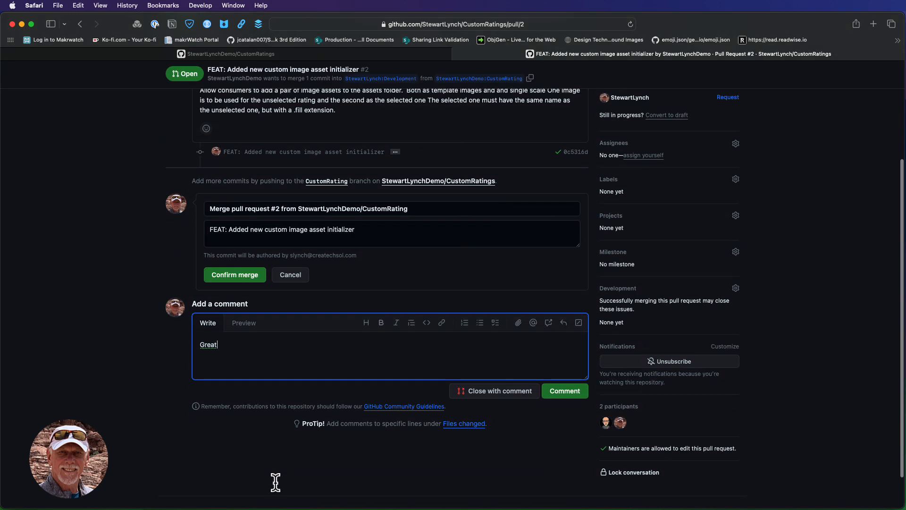
type("addition")
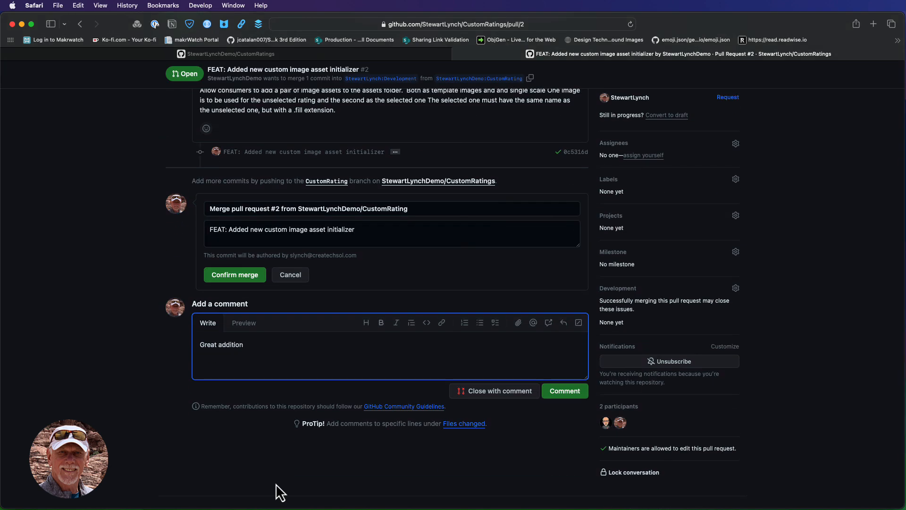
left_click(235, 274)
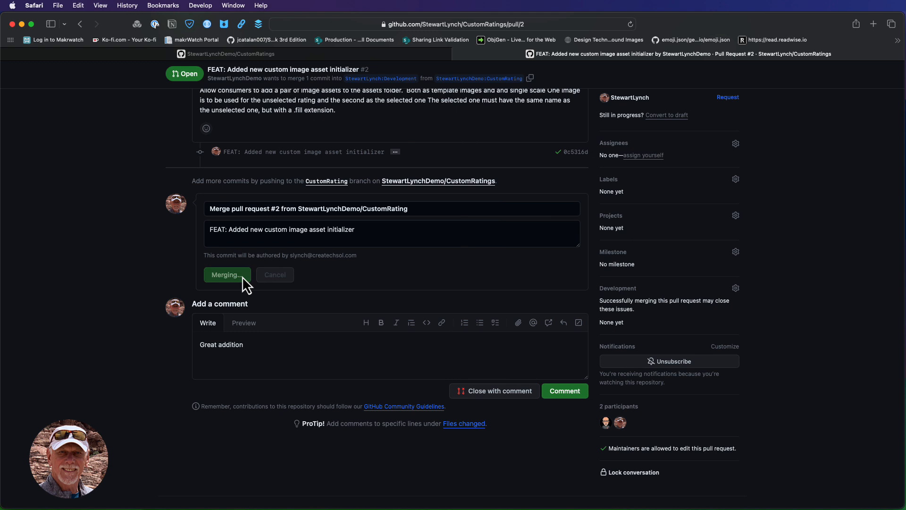
left_click(227, 275)
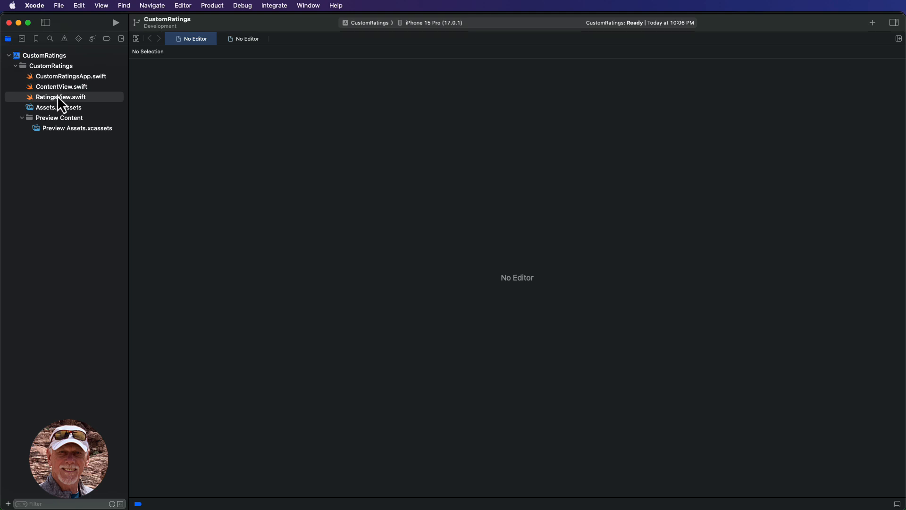
Step: With RatingsView.swift open, pull origin/Development to get the Custom football preview
left_click(60, 96)
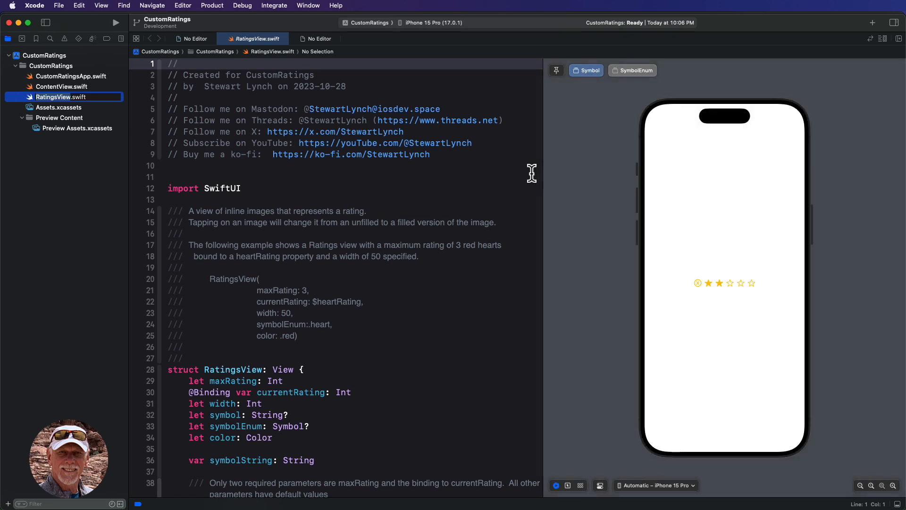
left_click(275, 5)
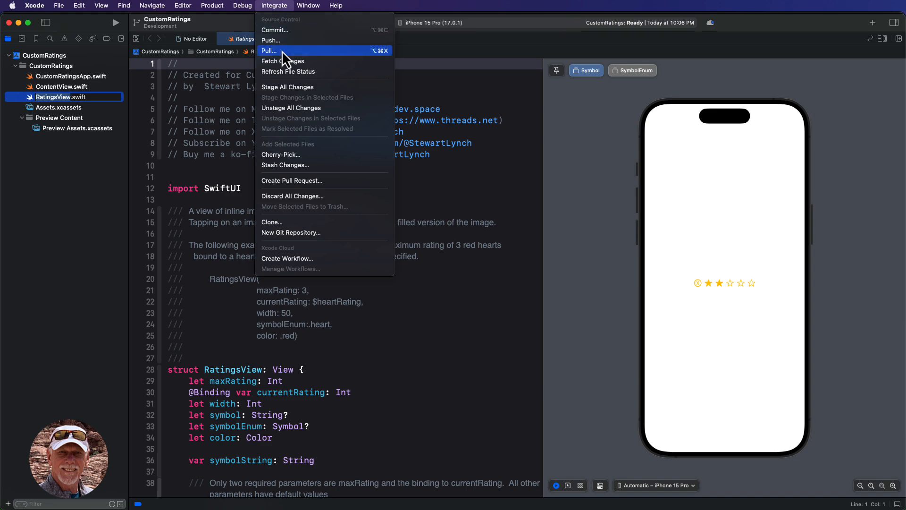
left_click(268, 51)
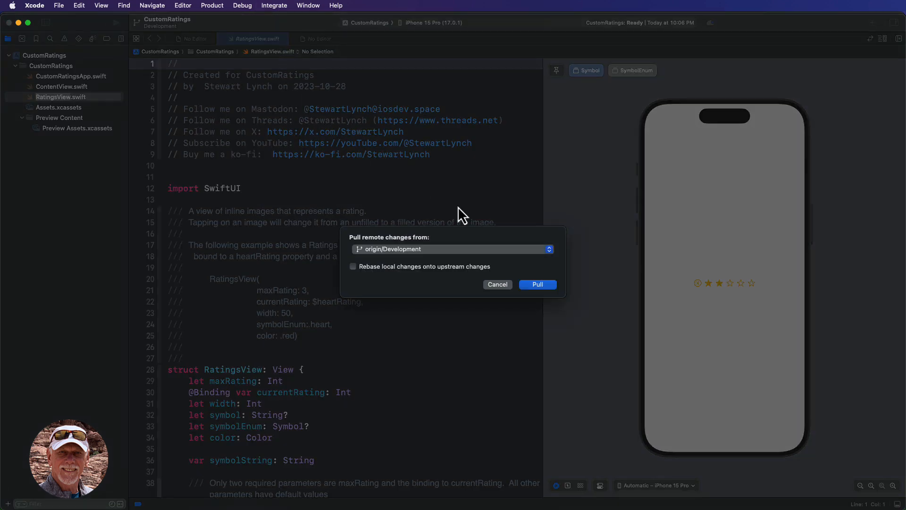
left_click(536, 284)
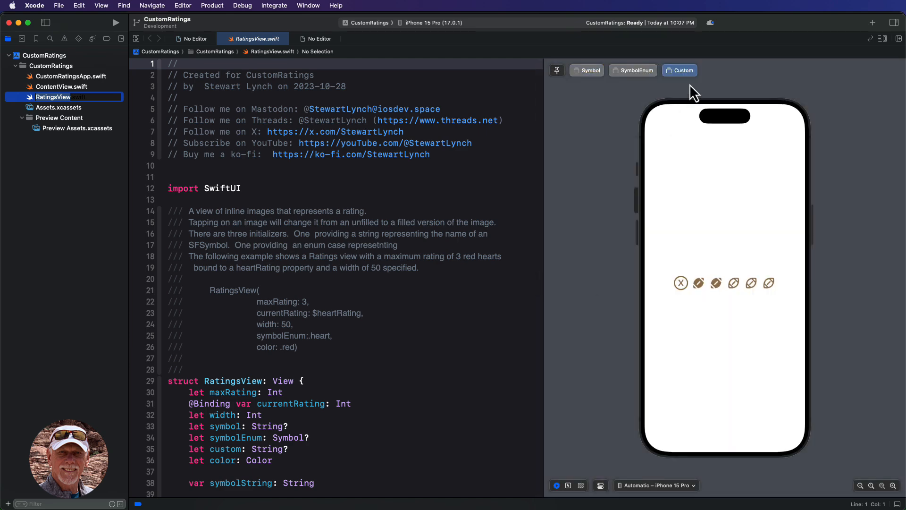
mouse_move(107, 289)
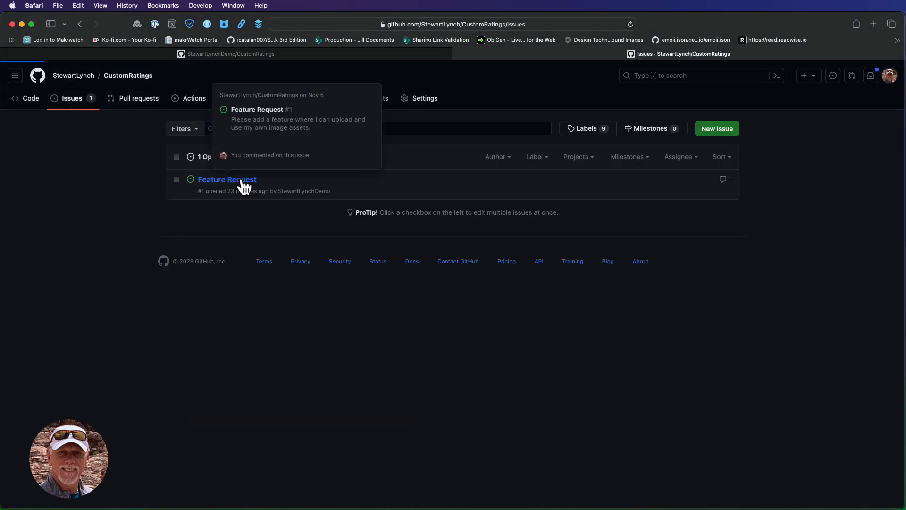
Step: Close Feature Request issue #1 as completed with the comment 'All merged. thanks'
left_click(226, 180)
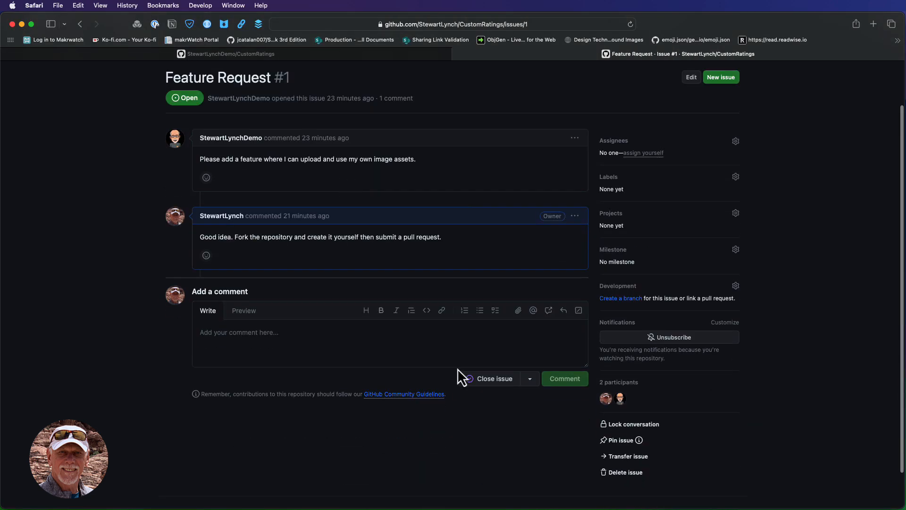
left_click(495, 379)
type("All merged.  thanks")
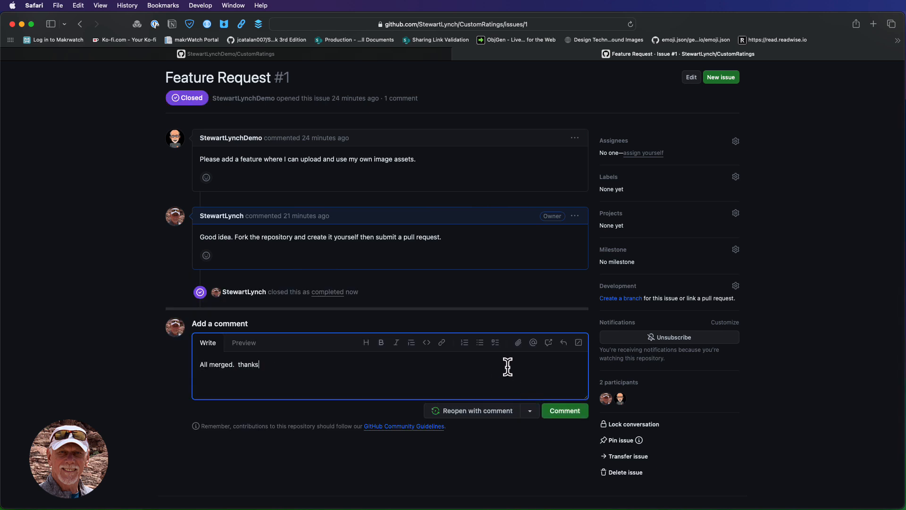
left_click(564, 410)
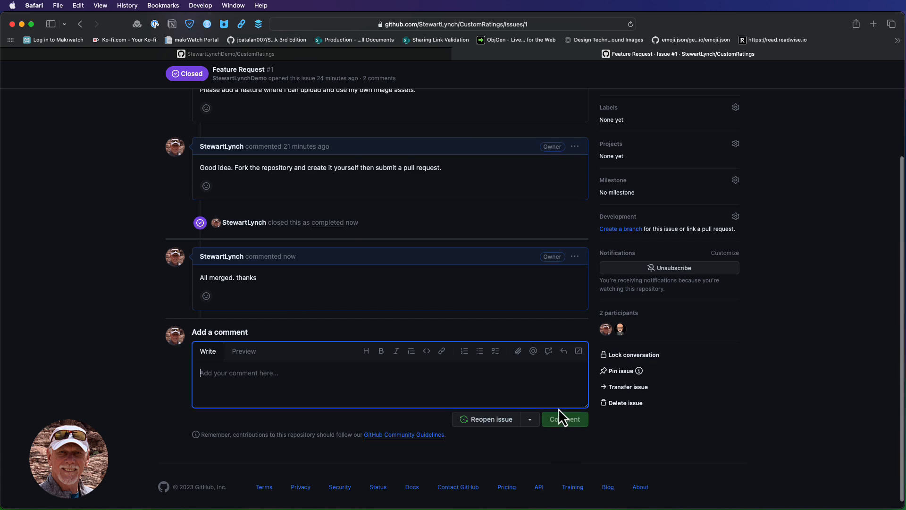
scroll("up", 3)
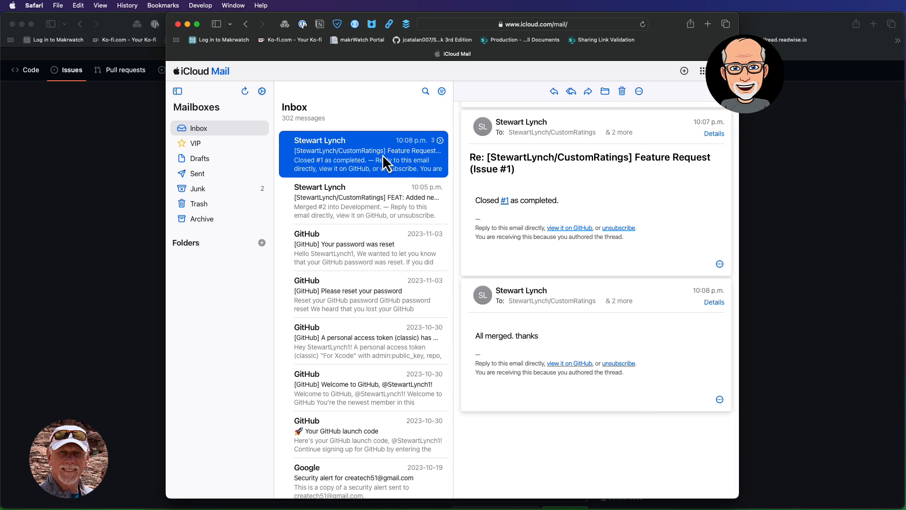
mouse_move(148, 278)
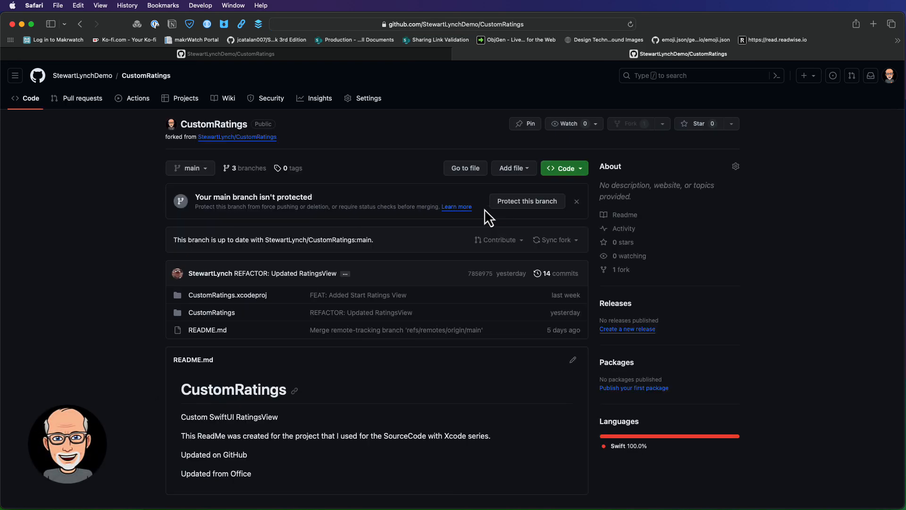
Step: On the fork's Development branch, sync with upstream and update the branch
left_click(191, 167)
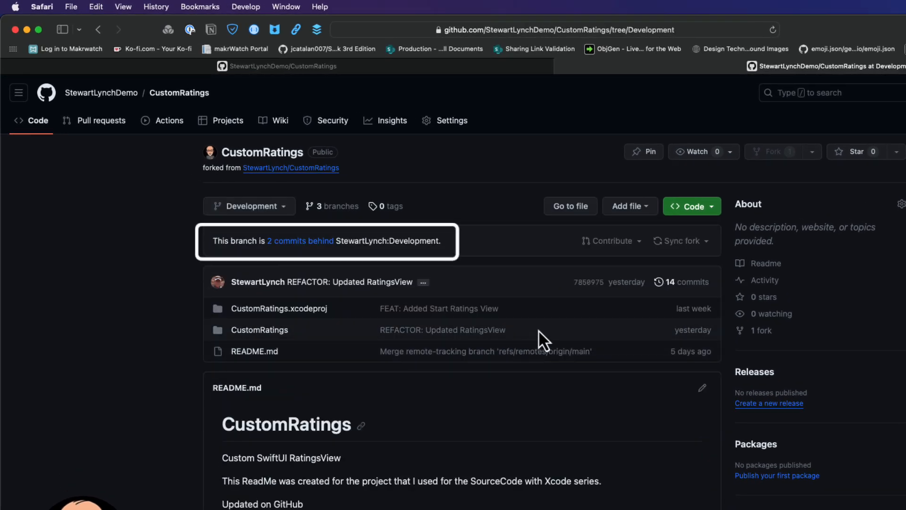
left_click(681, 240)
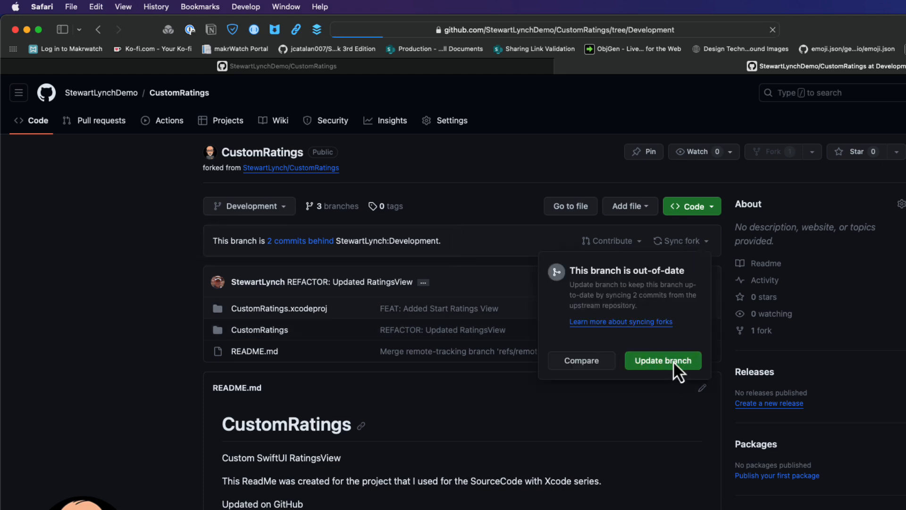
left_click(663, 360)
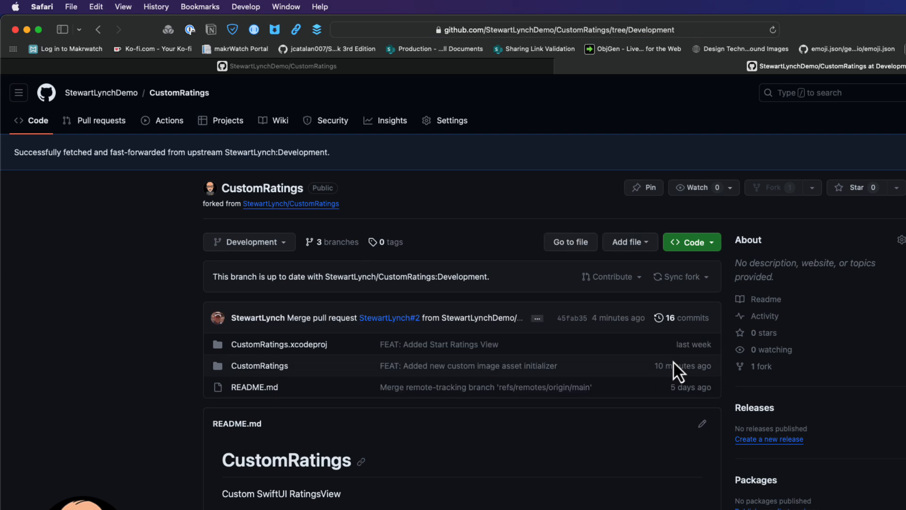
mouse_move(679, 370)
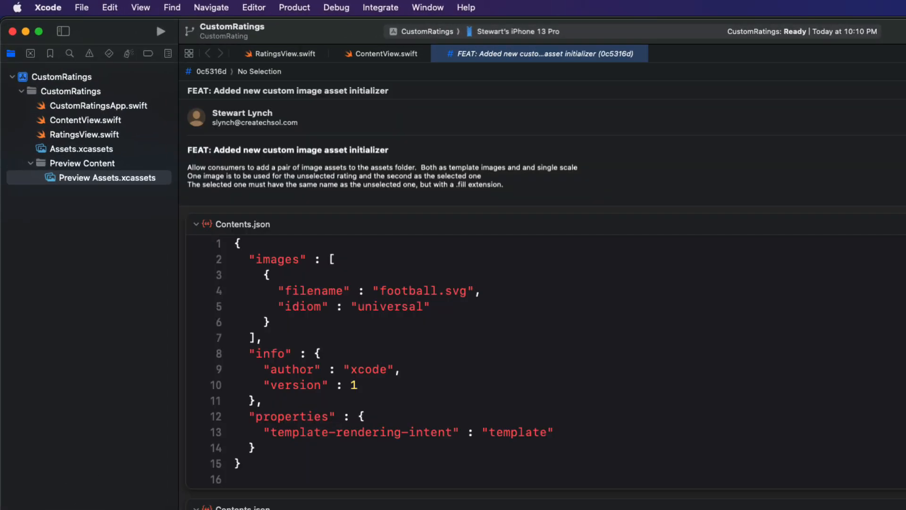
Step: Check out Development locally and pull origin/Development to get the Custom preview
left_click(225, 31)
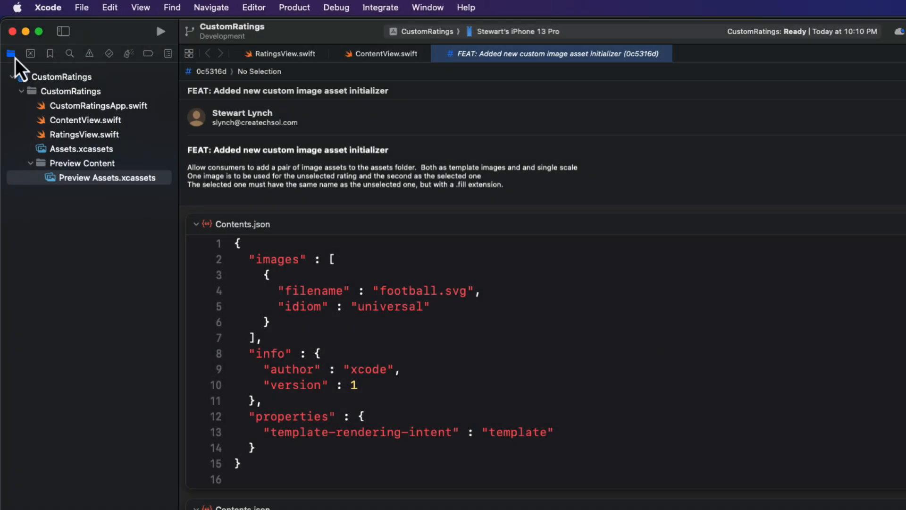
left_click(286, 53)
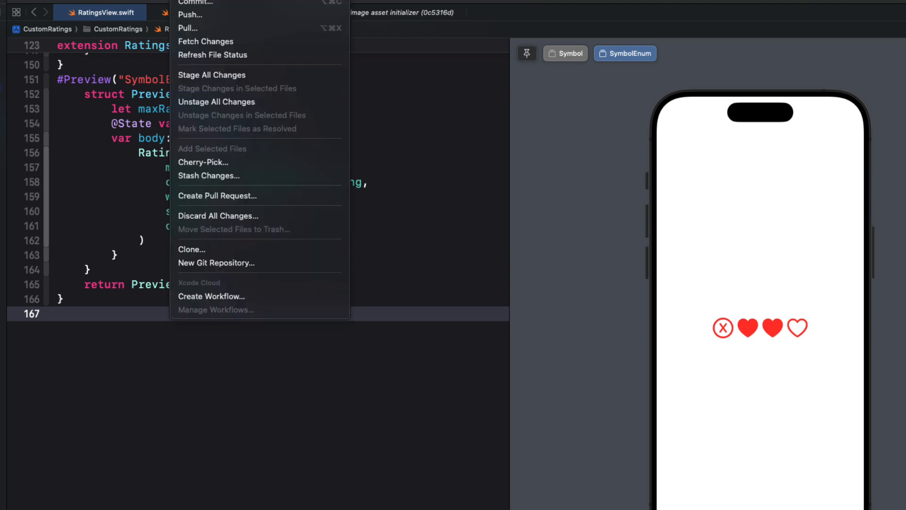
left_click(188, 28)
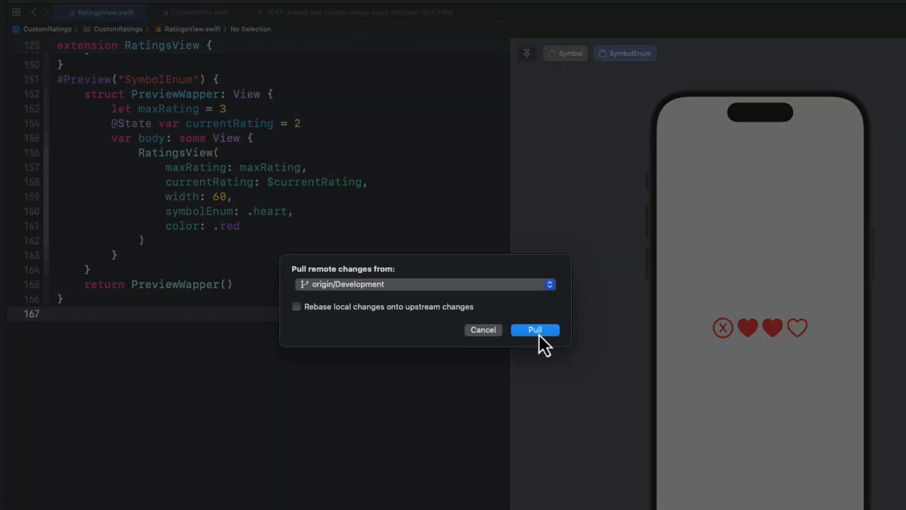
left_click(534, 329)
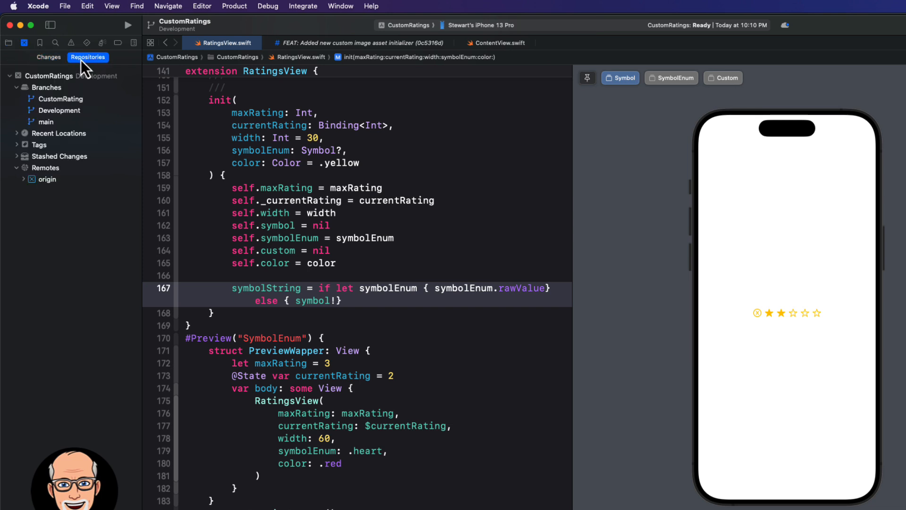
mouse_move(68, 111)
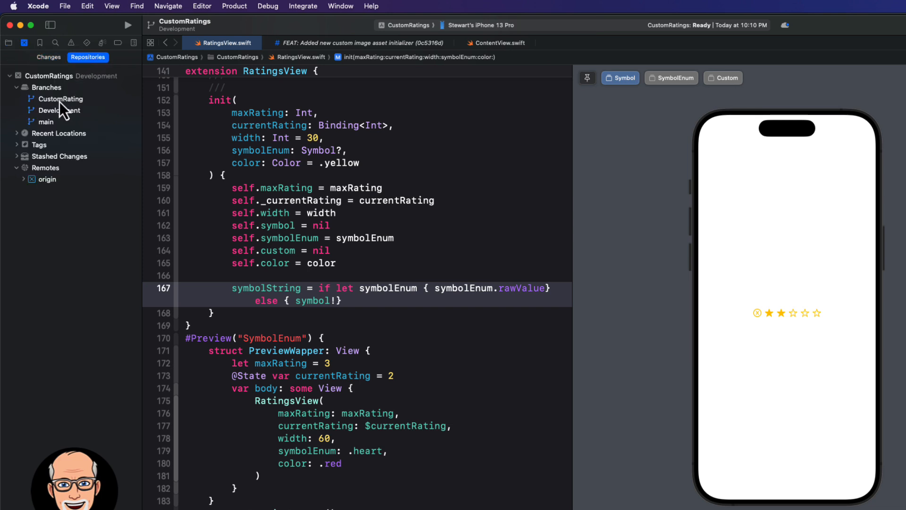